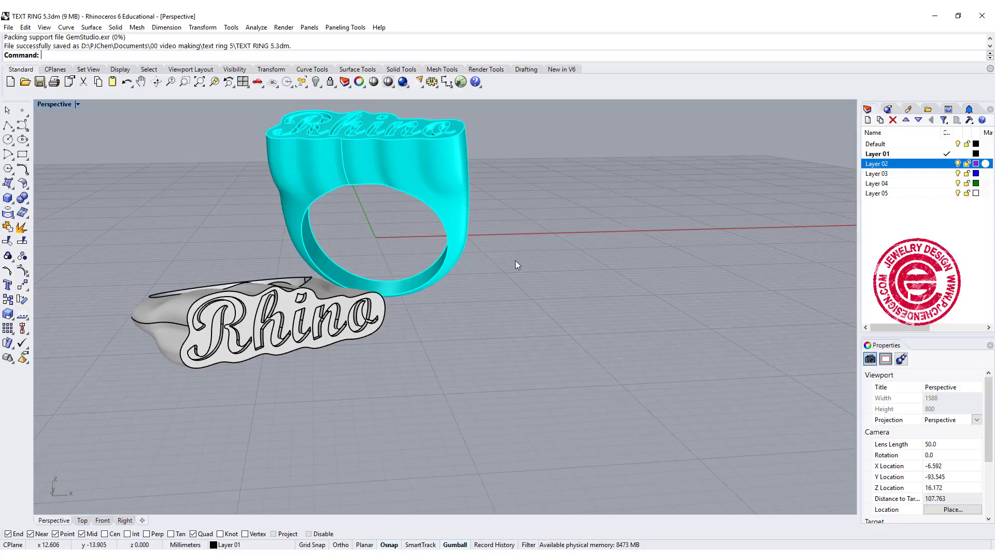
Step: Orbit the Perspective view around the finished Rhino ring to show its sides and front
{"action": "left_click_drag", "start_coordinate": [514, 264], "coordinate": [496, 259]}
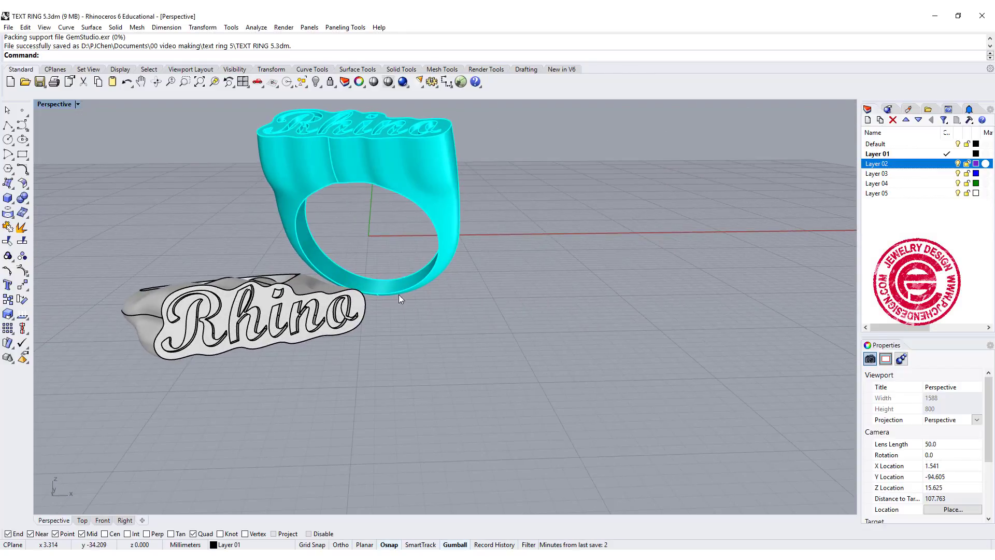
{"action": "left_click_drag", "start_coordinate": [400, 298], "coordinate": [370, 210]}
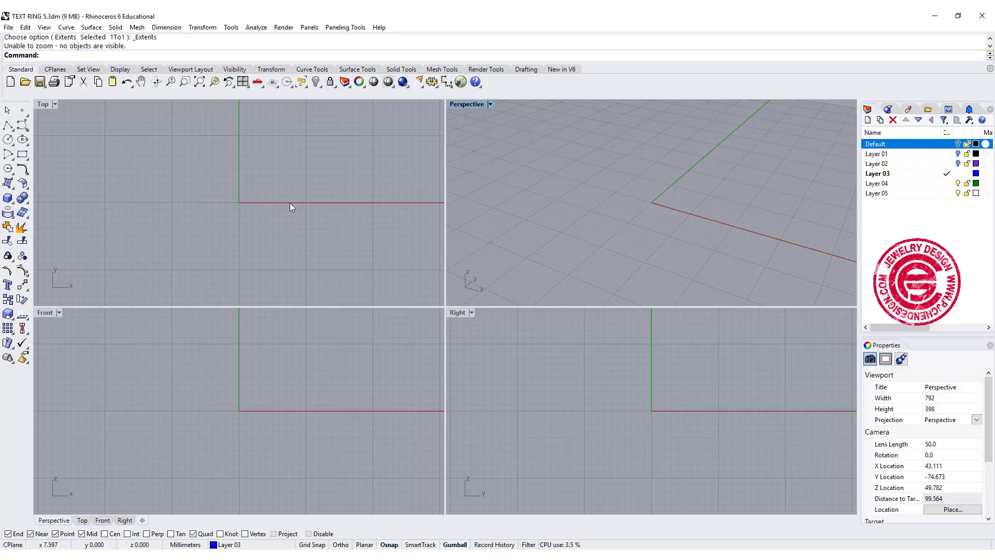
{"action": "mouse_move", "coordinate": [9, 138]}
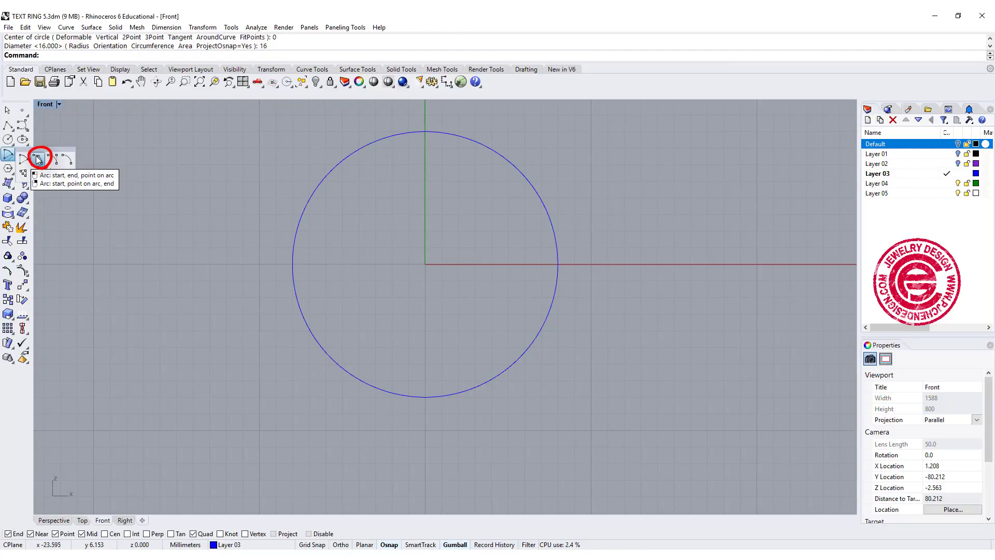
Step: Draw a wider arc beneath the 16 mm circle using Arc: start, end, point with Grid Snap on
{"action": "left_click", "coordinate": [39, 157]}
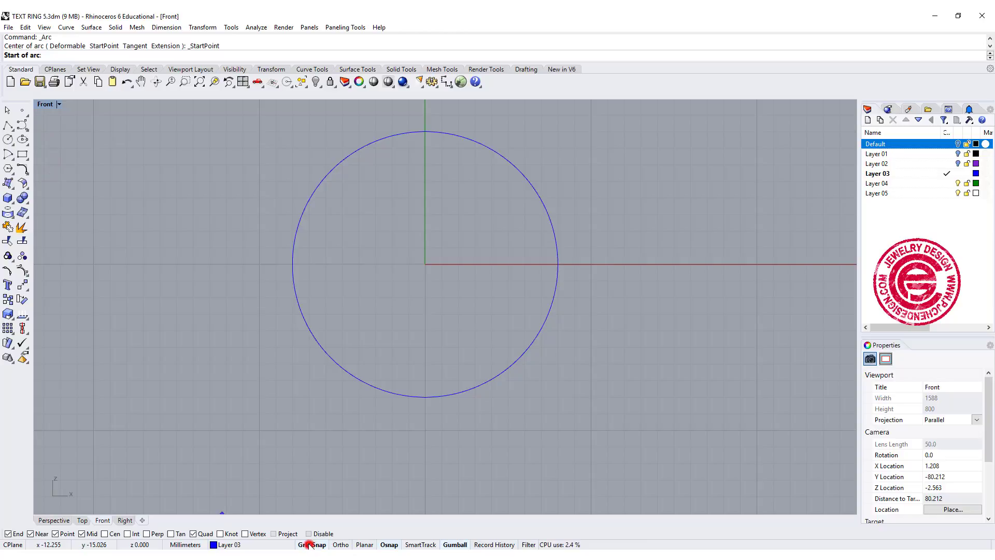
{"action": "left_click", "coordinate": [258, 264]}
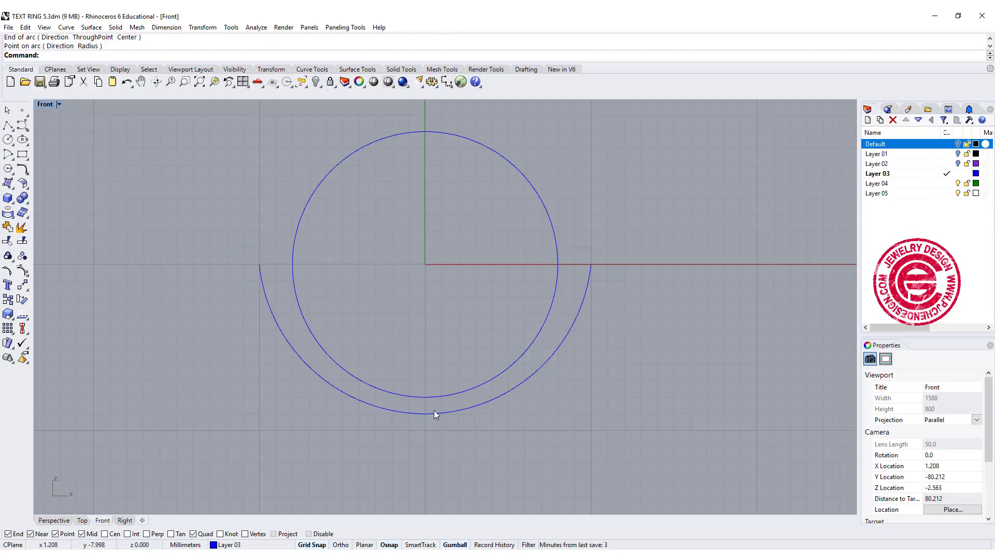
{"action": "left_click_drag", "start_coordinate": [436, 415], "coordinate": [384, 307]}
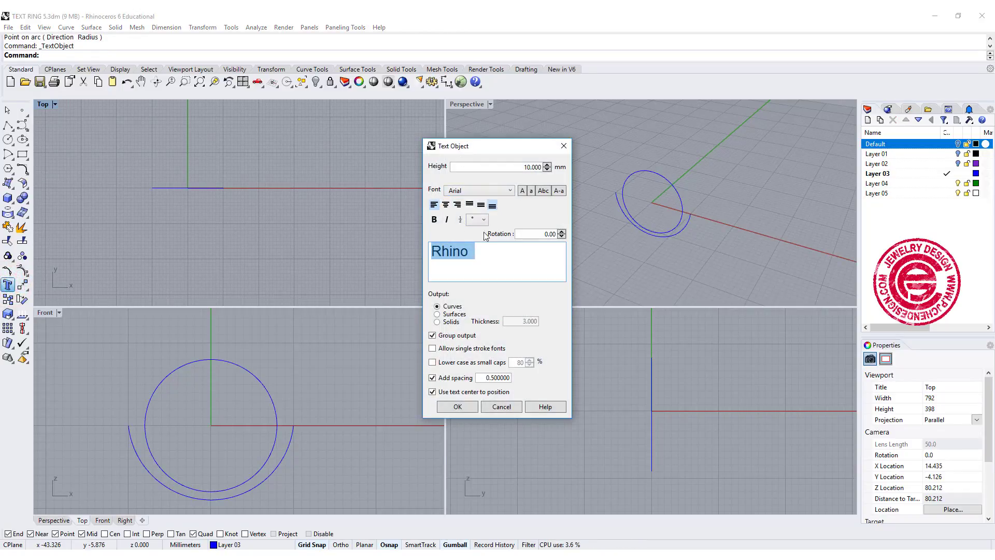
Step: Create the text 'Rhino' in Script MT Bold at height 6 as outline curves
{"action": "left_click", "coordinate": [510, 190]}
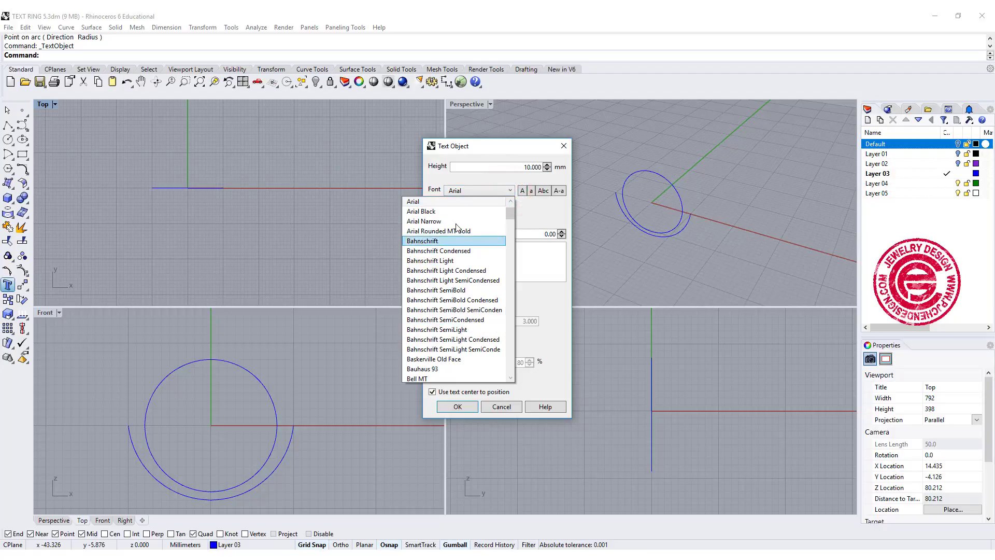
{"action": "mouse_move", "coordinate": [437, 230]}
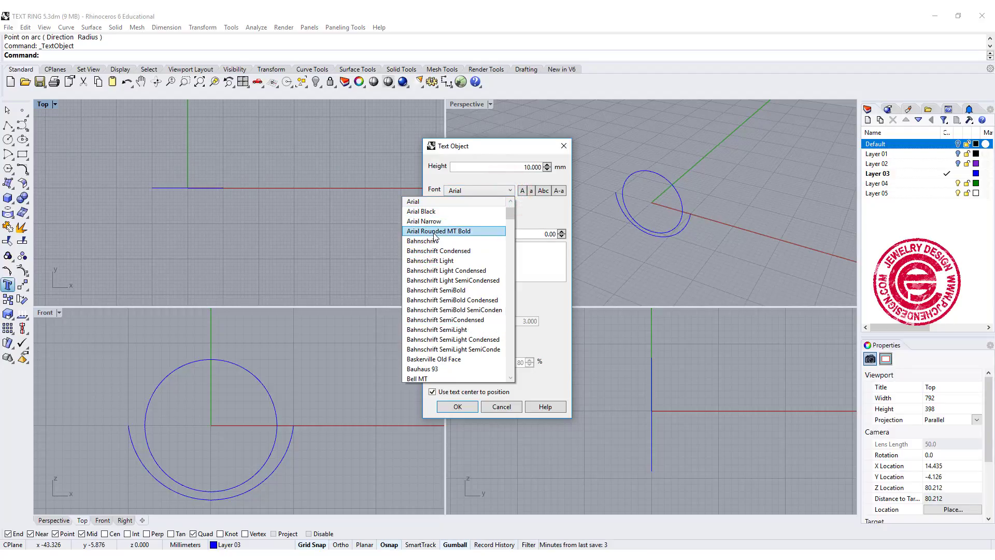
{"action": "scroll", "scroll_direction": "down", "scroll_amount": 3}
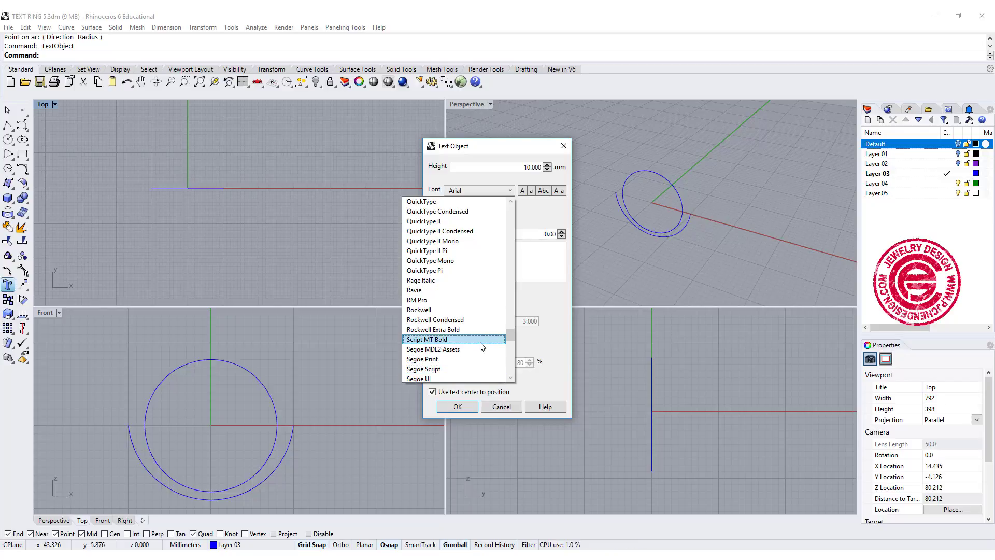
{"action": "left_click", "coordinate": [426, 338]}
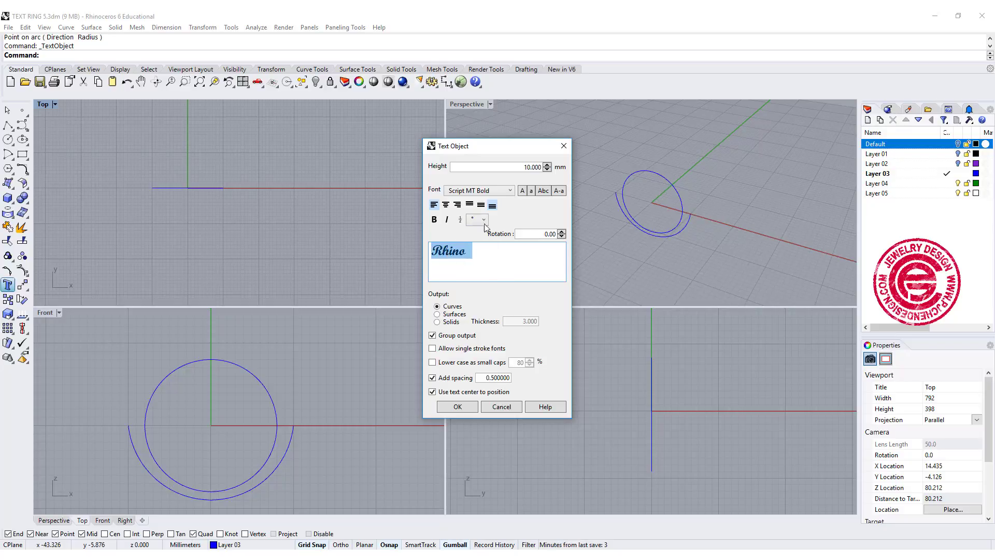
{"action": "left_click", "coordinate": [499, 166]}
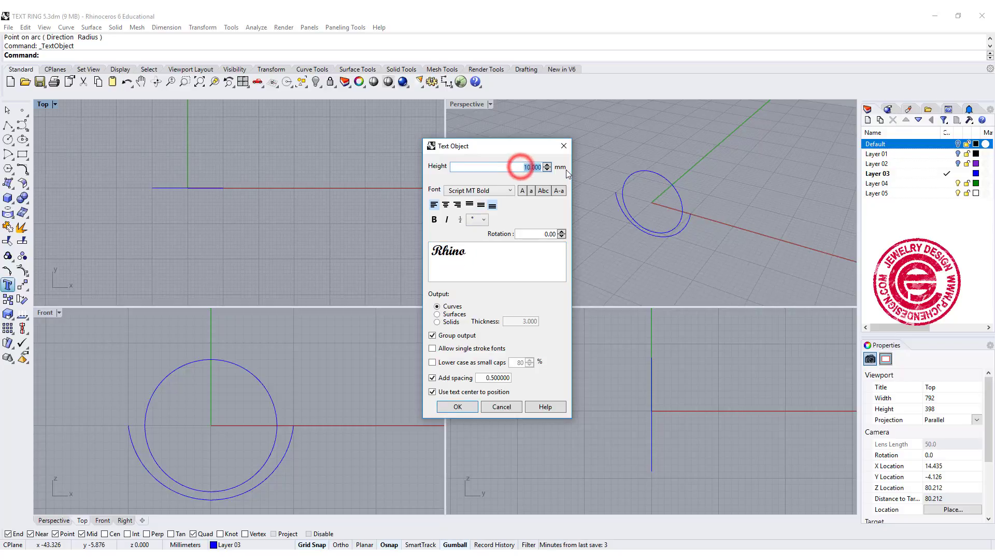
{"action": "type", "text": "6"}
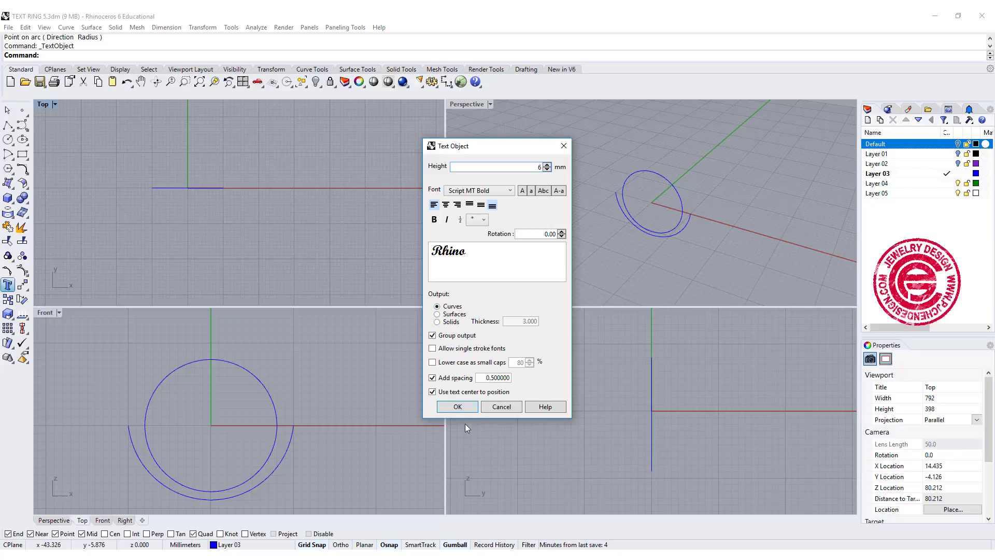
{"action": "left_click", "coordinate": [457, 406]}
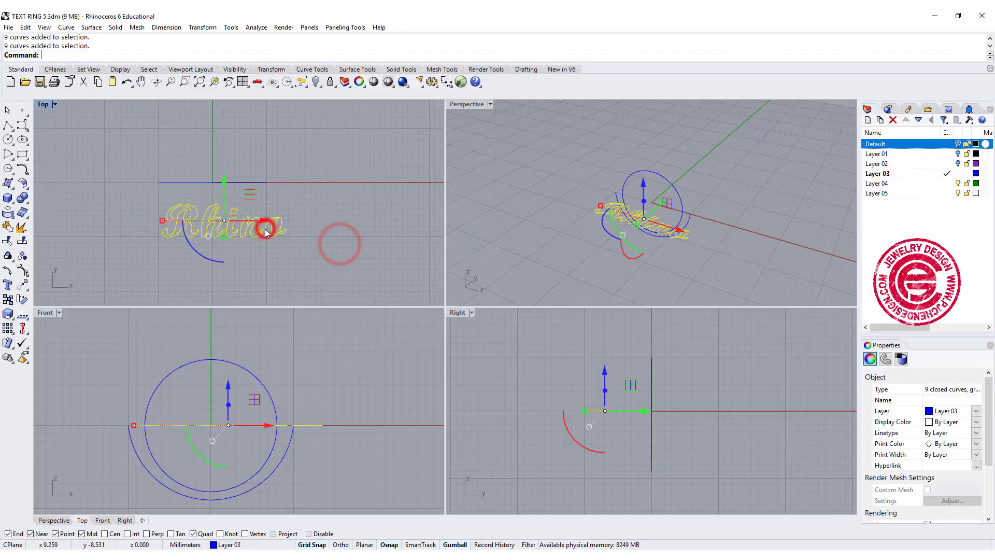
{"action": "mouse_move", "coordinate": [20, 340]}
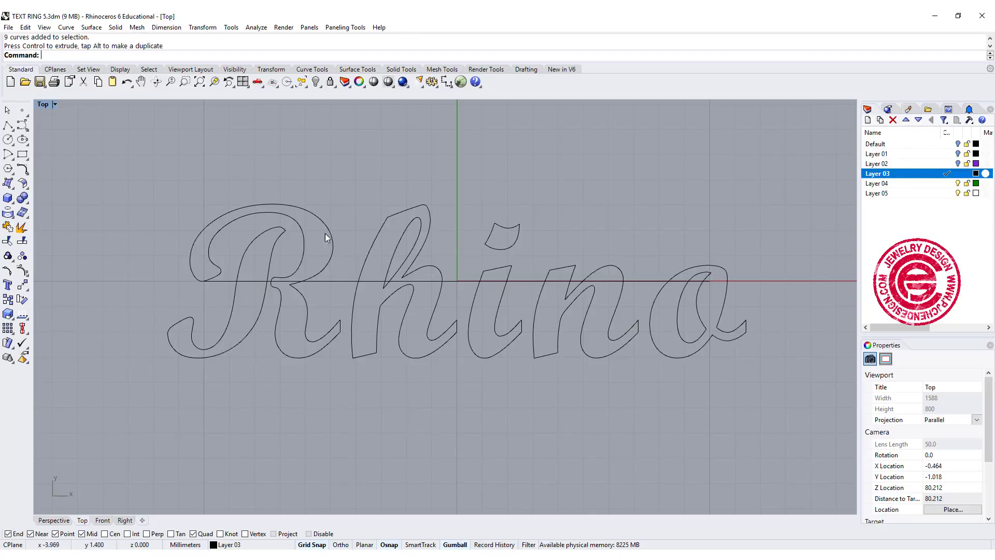
{"action": "mouse_move", "coordinate": [22, 125]}
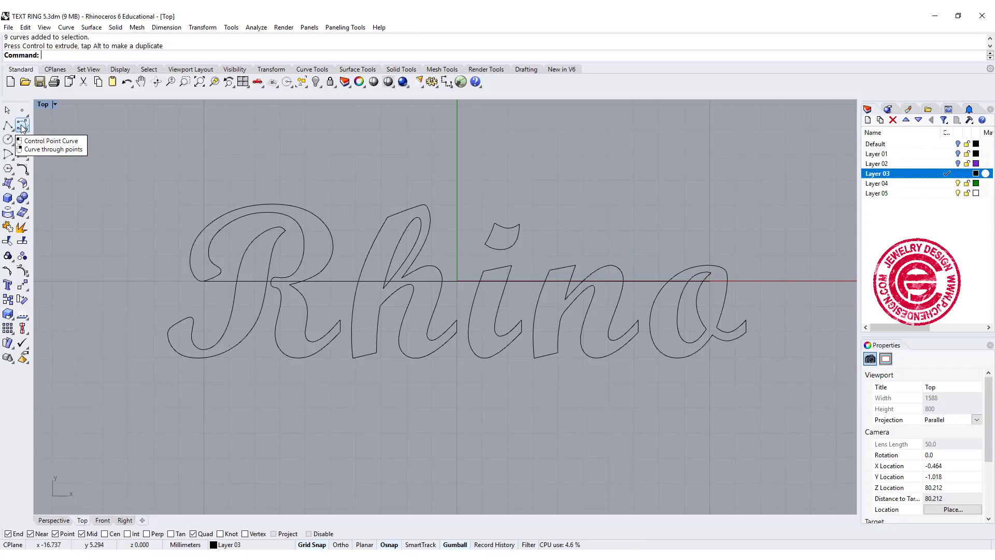
Step: Start an interpolate-points curve on Layer 04 with Osnap off, first point left of the R
{"action": "left_click", "coordinate": [21, 125]}
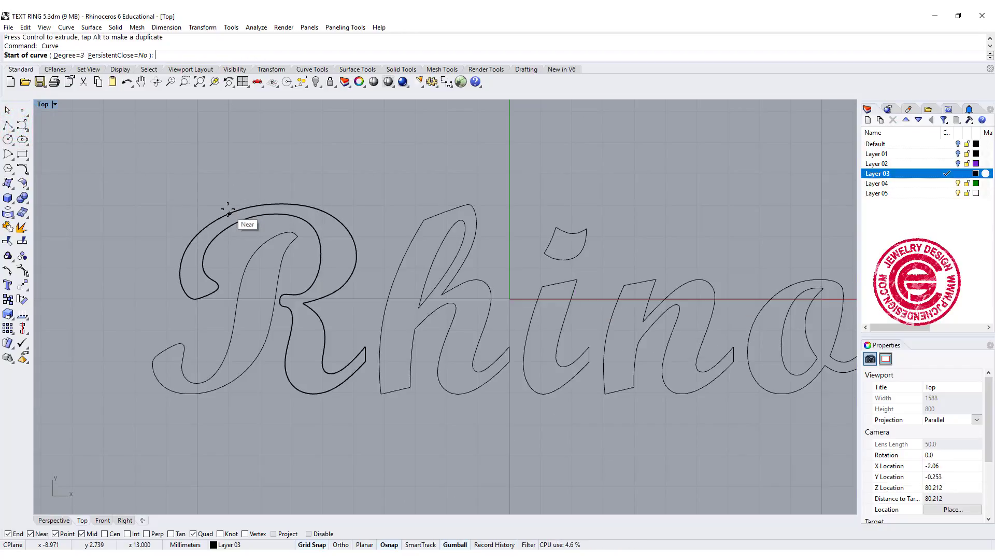
{"action": "left_click", "coordinate": [877, 184]}
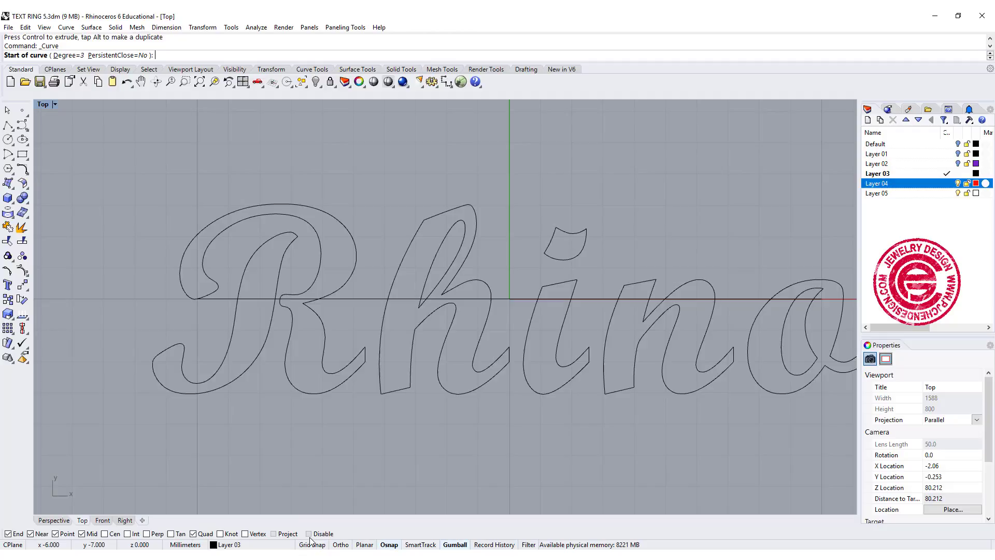
{"action": "left_click", "coordinate": [309, 533]}
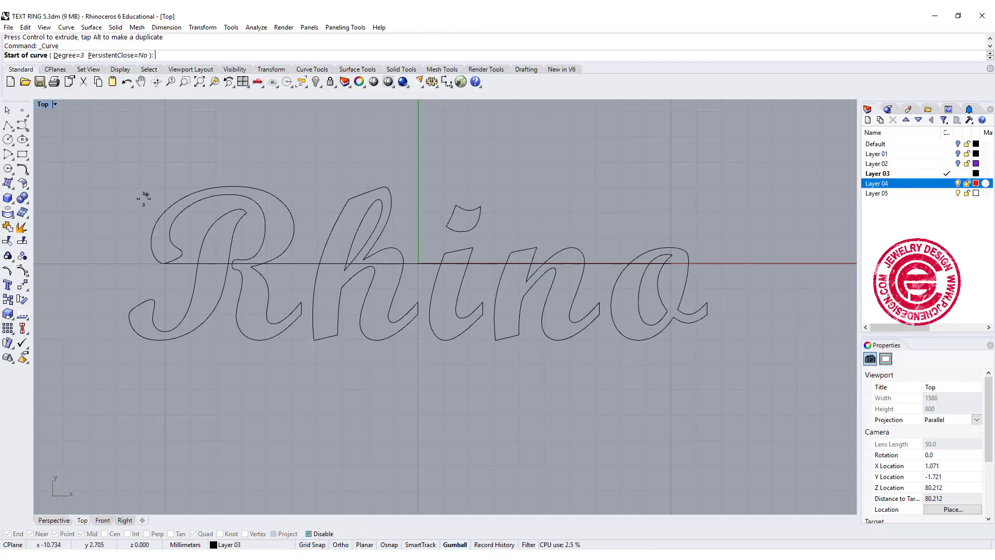
{"action": "left_click", "coordinate": [132, 240]}
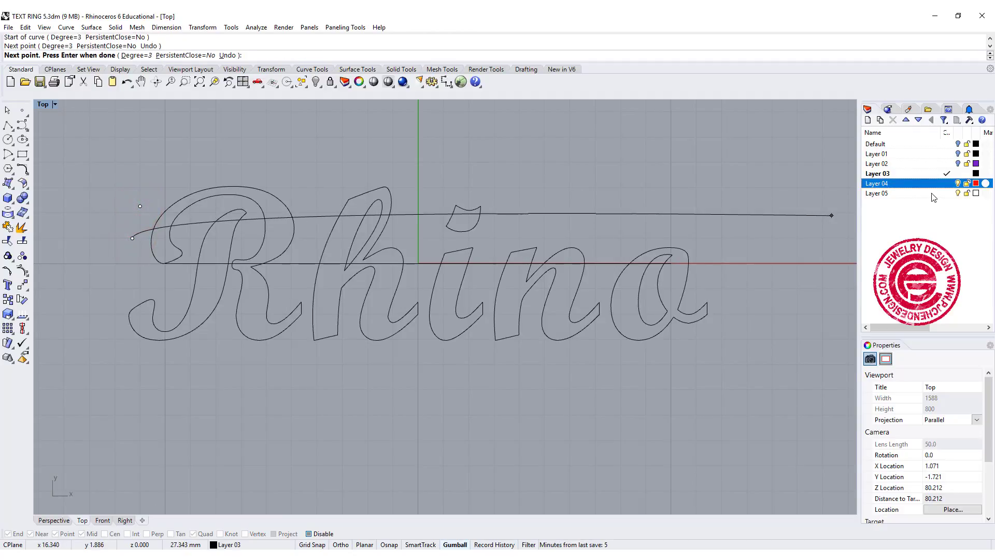
{"action": "left_click", "coordinate": [182, 177]}
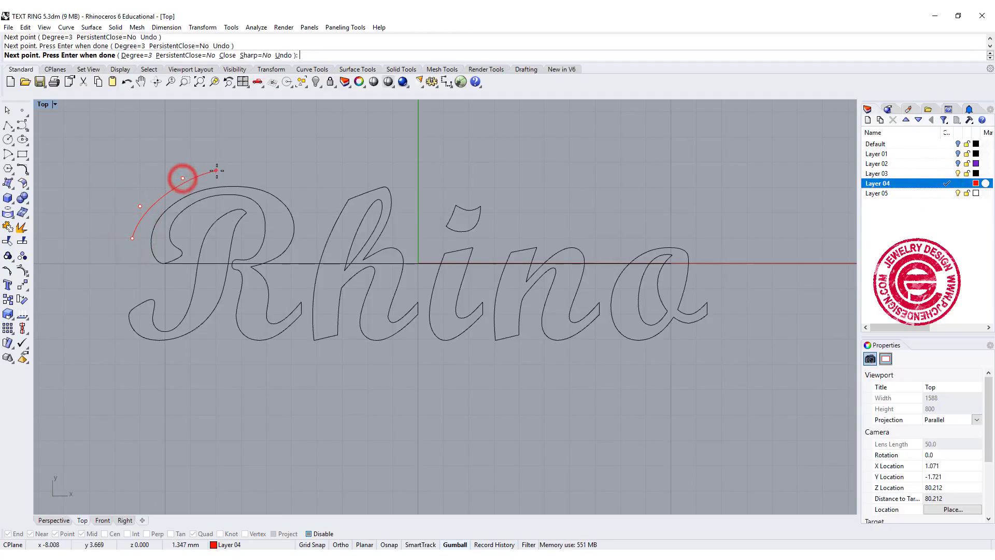
Step: Place outline points above the R and the i's dot, down past the n and back past the o
{"action": "left_click", "coordinate": [299, 193]}
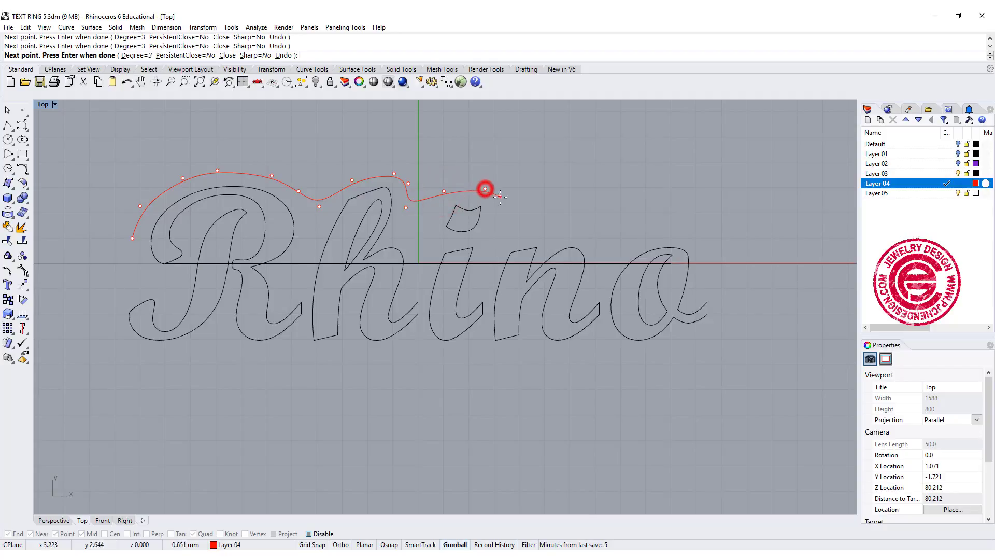
{"action": "left_click", "coordinate": [523, 230]}
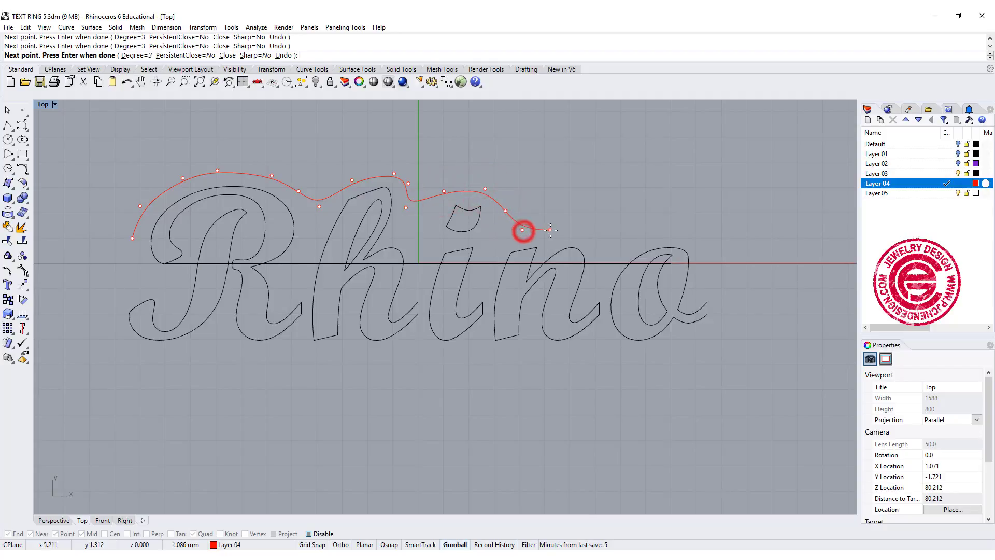
{"action": "left_click", "coordinate": [613, 237]}
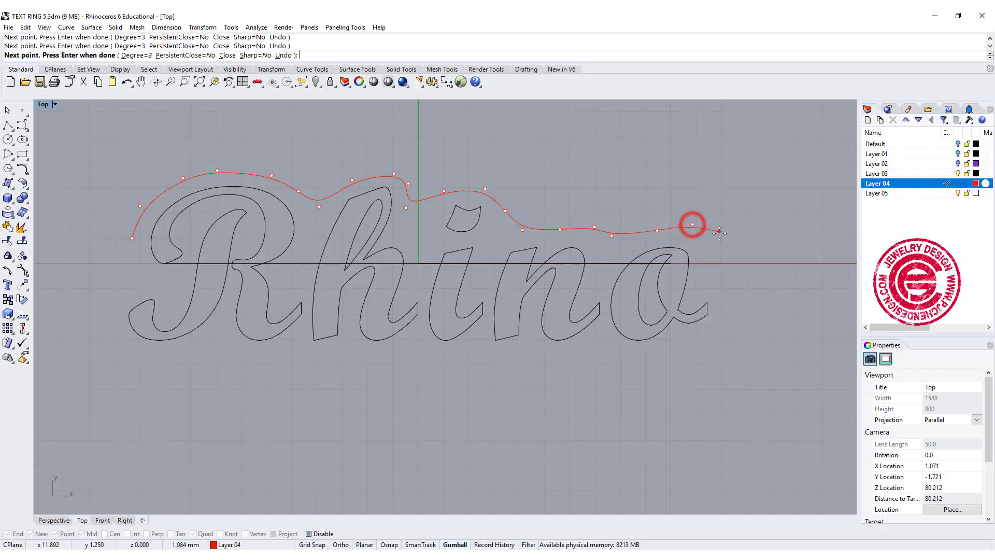
{"action": "left_click", "coordinate": [725, 324]}
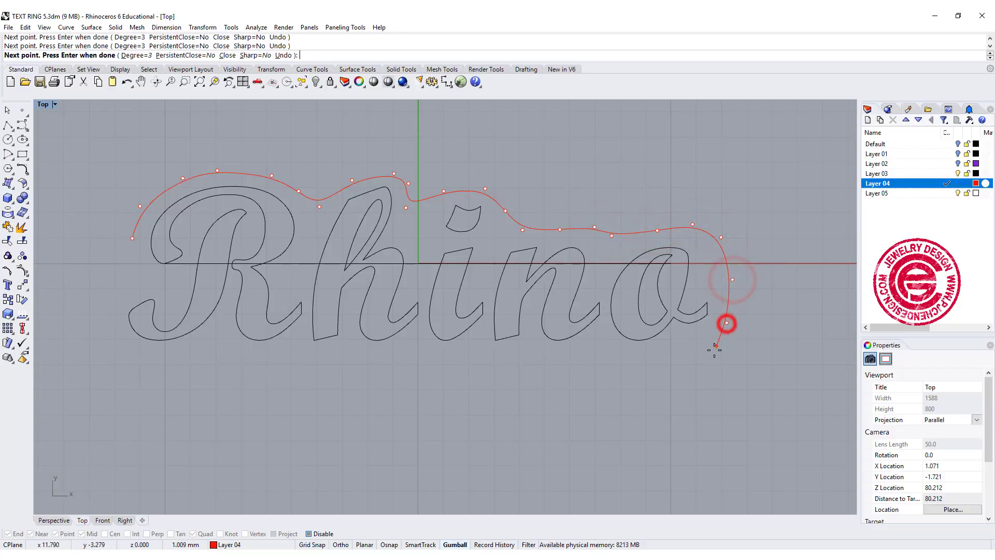
{"action": "left_click", "coordinate": [392, 360]}
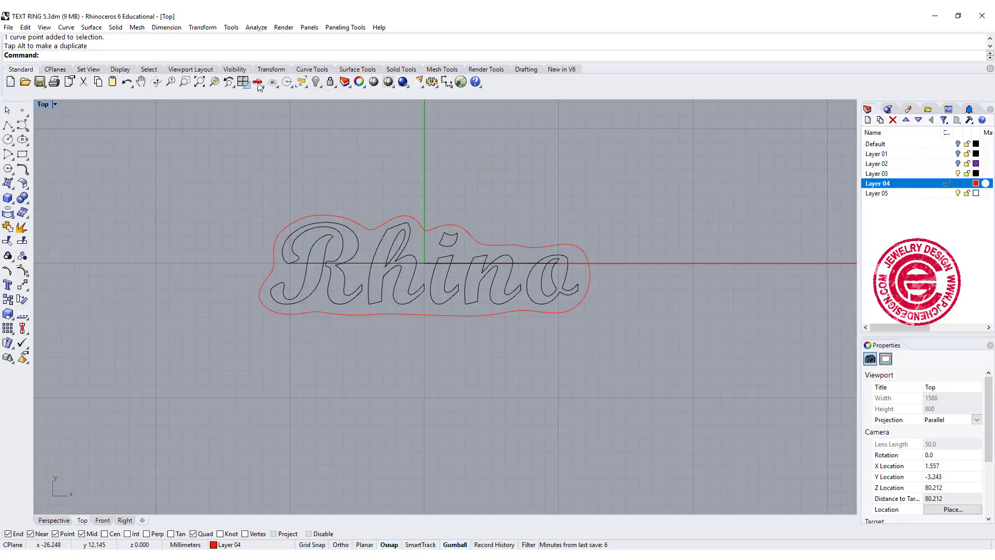
Step: Move the Rhino text and its outline up above the ring circle in the Front view
{"action": "left_click", "coordinate": [257, 82]}
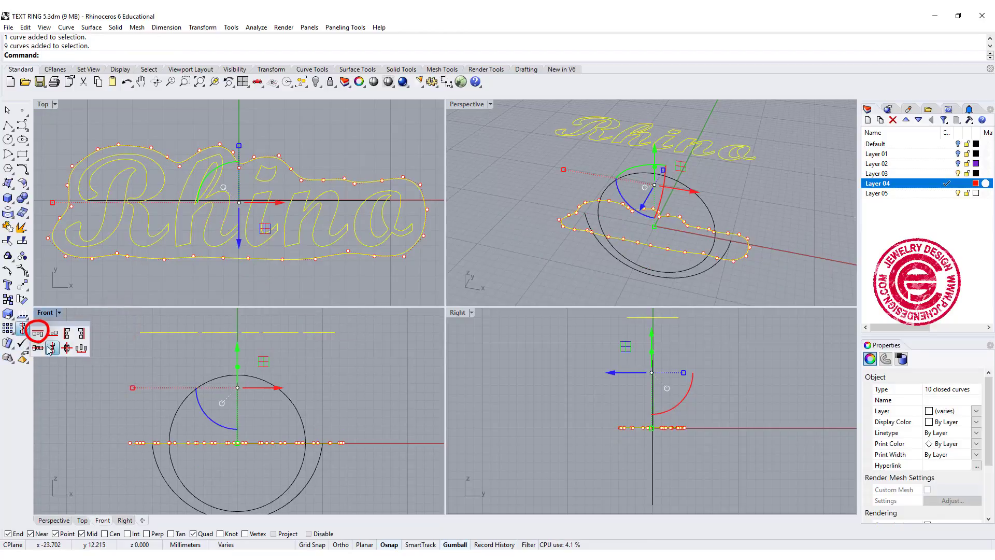
{"action": "left_click", "coordinate": [38, 332]}
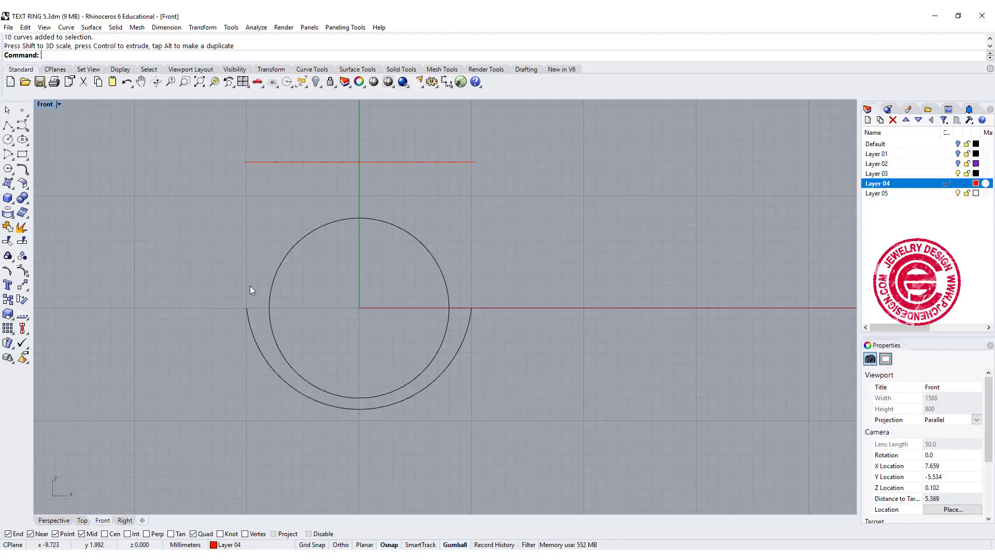
{"action": "mouse_move", "coordinate": [242, 266]}
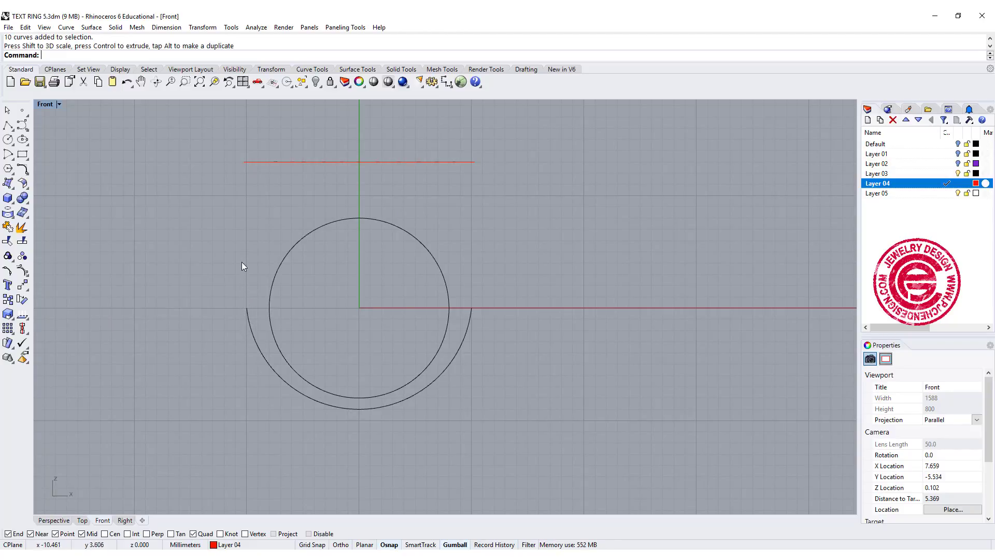
{"action": "mouse_move", "coordinate": [445, 176]}
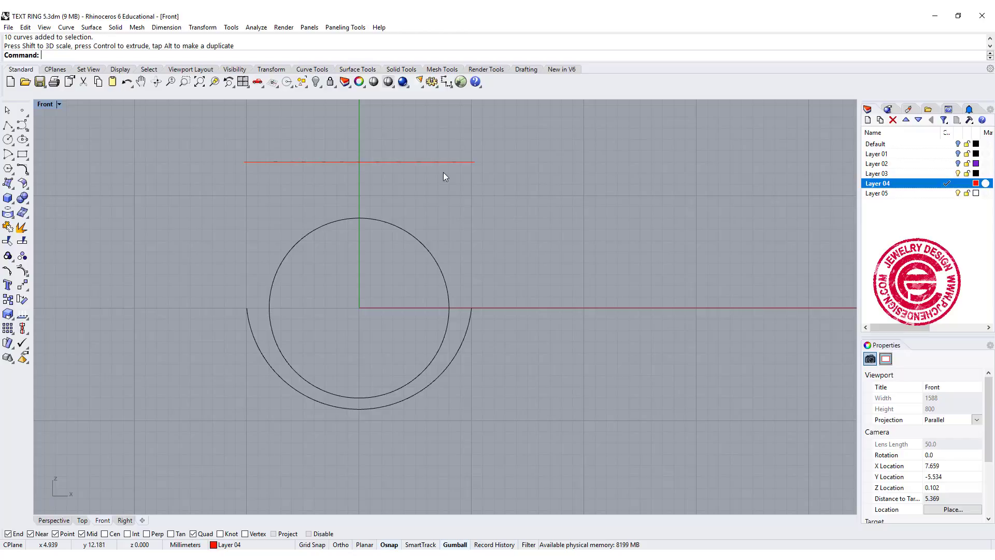
{"action": "mouse_move", "coordinate": [487, 282]}
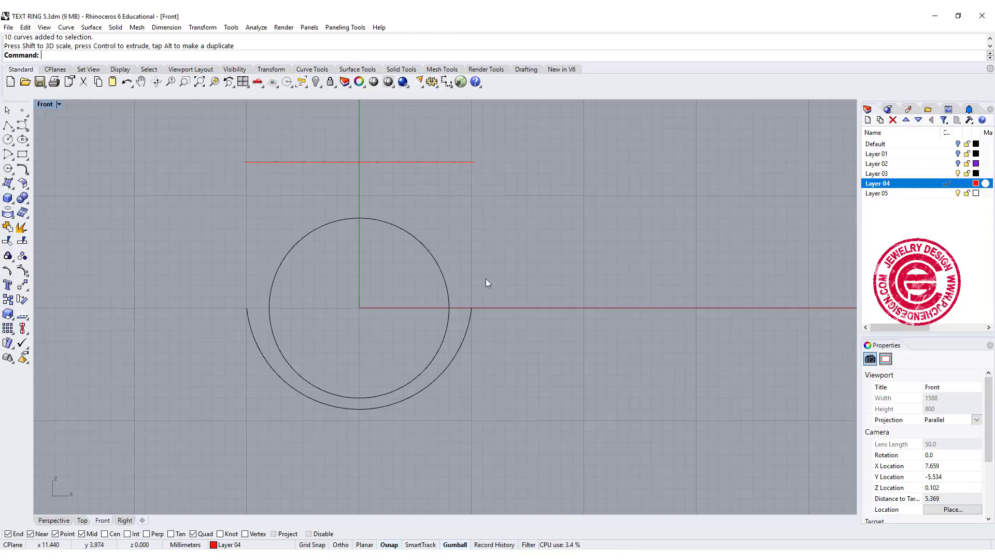
Step: Extend both ends of the lower arc by arc up to the text outline's Quad points
{"action": "left_click", "coordinate": [66, 27]}
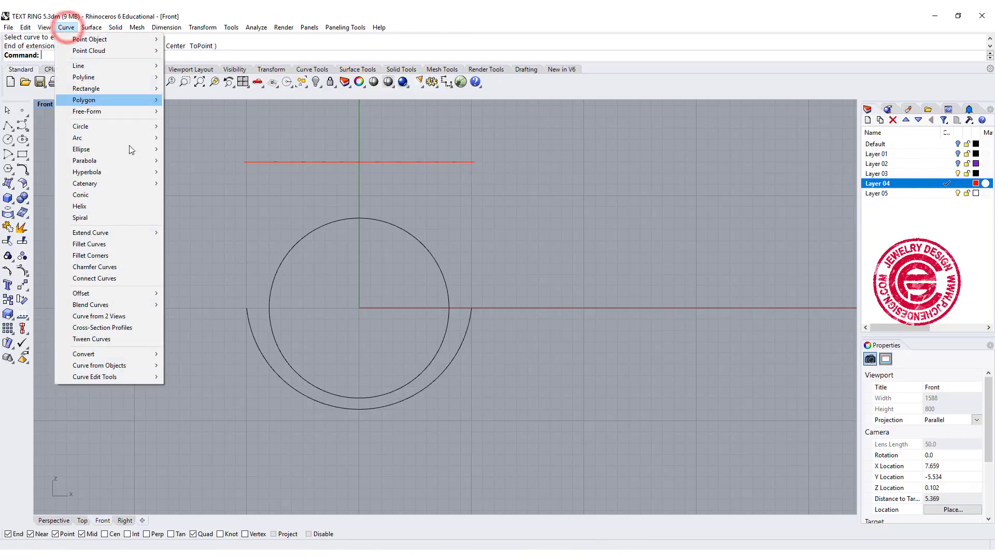
{"action": "mouse_move", "coordinate": [91, 232]}
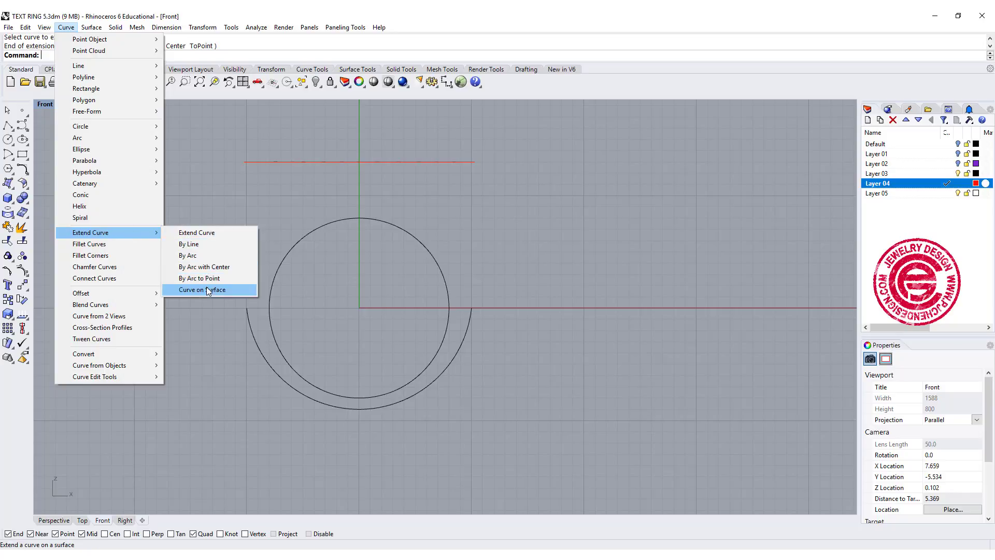
{"action": "mouse_move", "coordinate": [199, 278]}
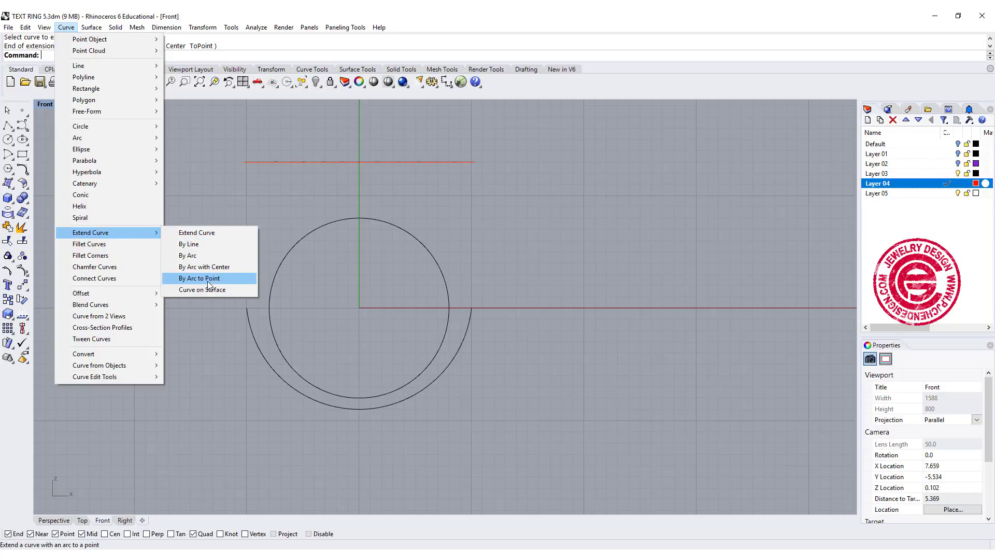
{"action": "left_click", "coordinate": [199, 278]}
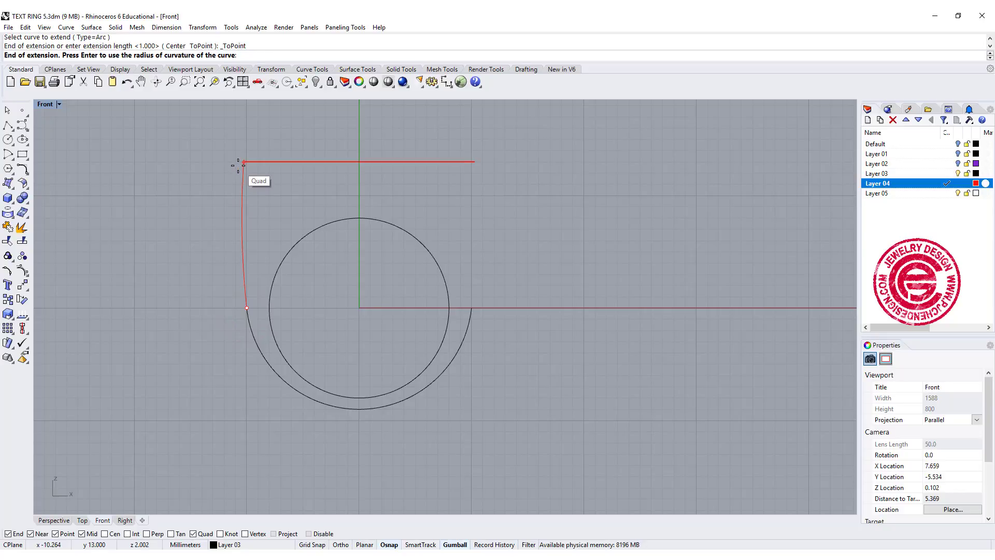
{"action": "left_click", "coordinate": [242, 165]}
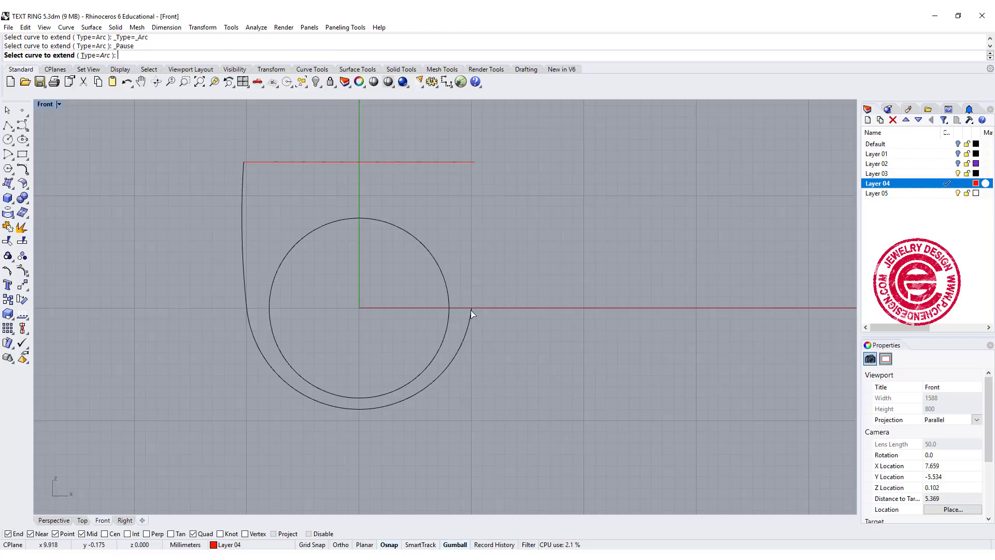
{"action": "left_click", "coordinate": [473, 312]}
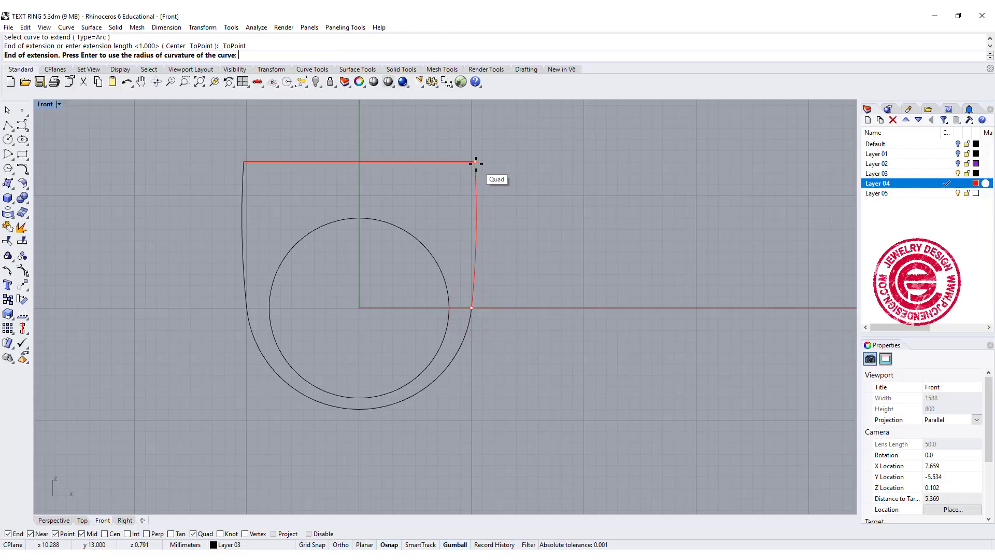
{"action": "key", "text": "Enter"}
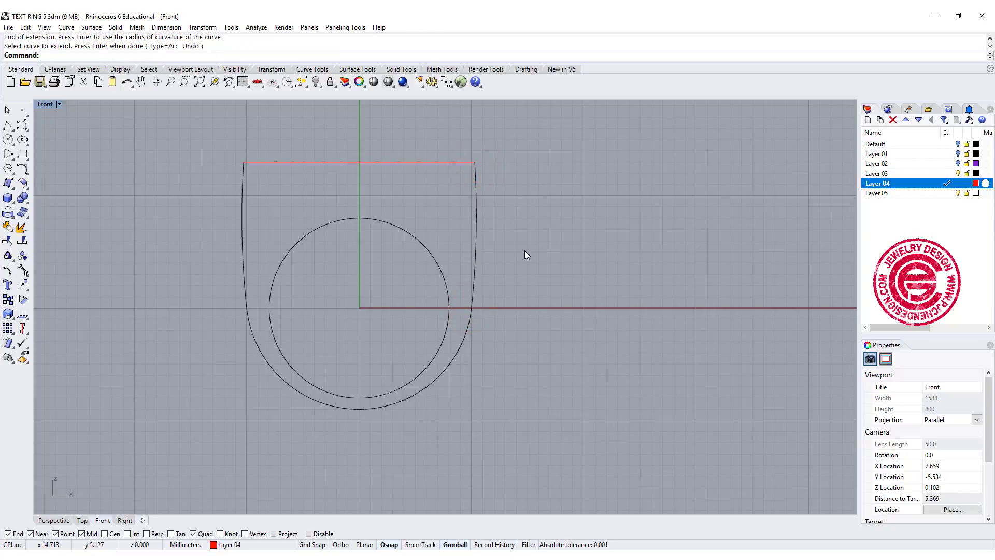
{"action": "mouse_move", "coordinate": [247, 230]}
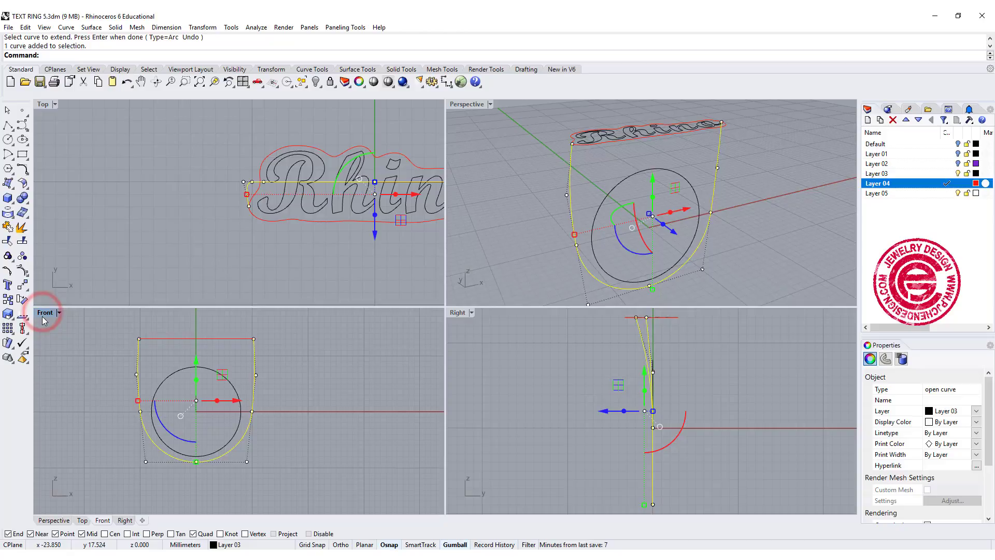
Step: ProjectToCPlane the ring profile, deleting the input, and maximize the Perspective view
{"action": "type", "text": "Project"}
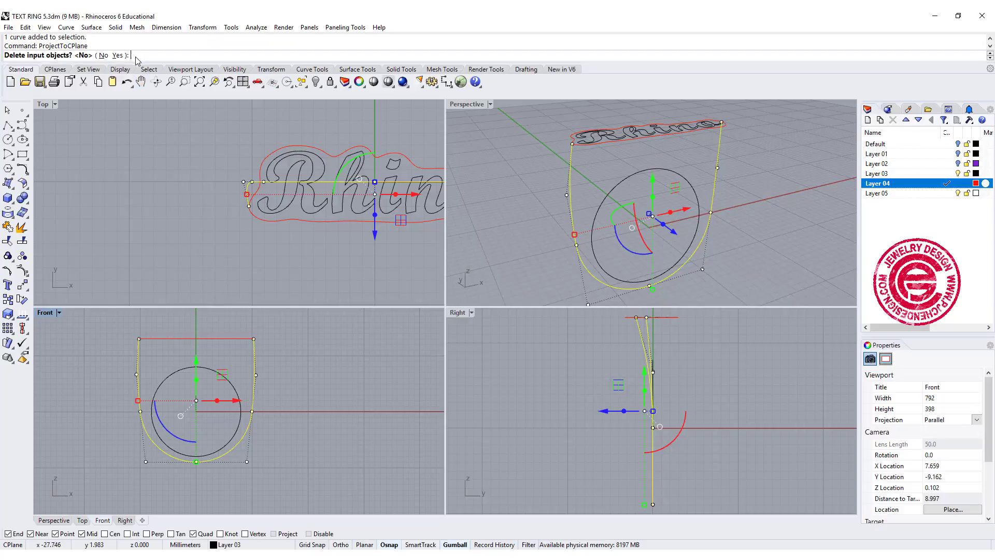
{"action": "left_click", "coordinate": [117, 55]}
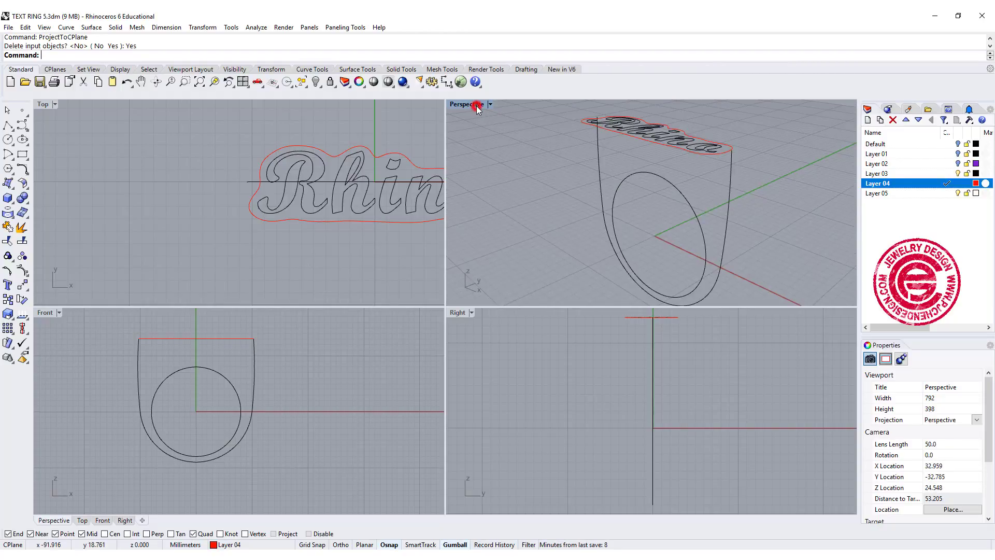
{"action": "double_click", "coordinate": [465, 104]}
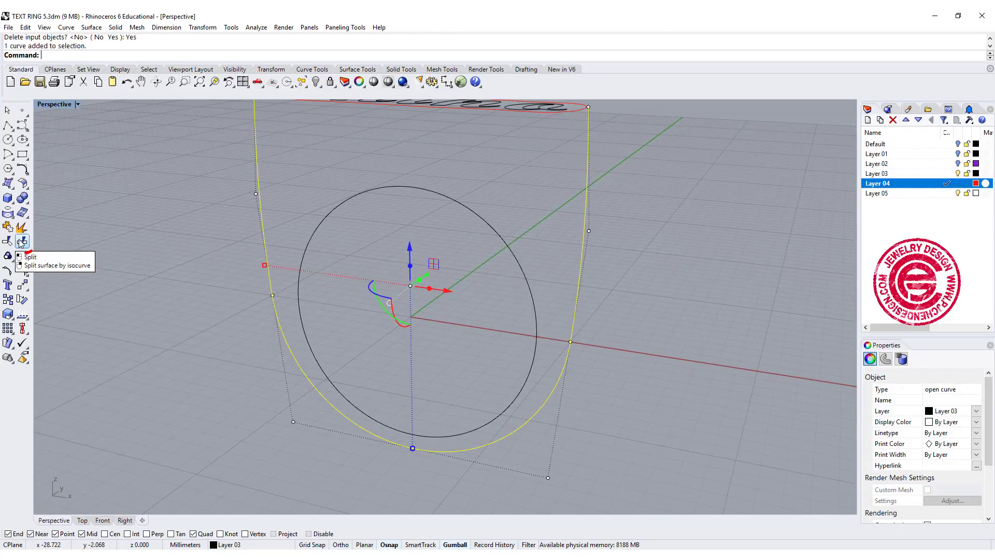
Step: Split the outer ring profile into two halves at its bottom Quad point
{"action": "left_click", "coordinate": [8, 240]}
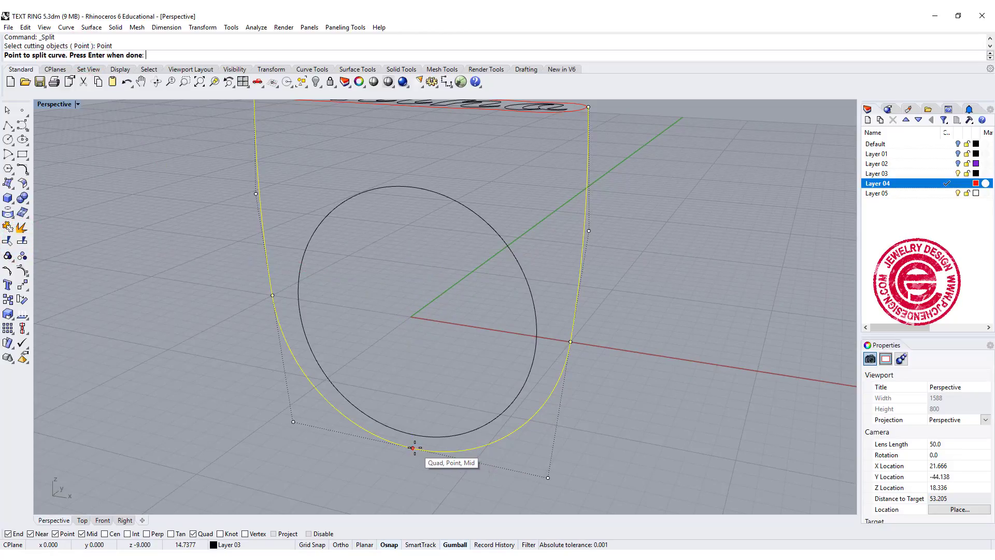
{"action": "left_click", "coordinate": [413, 449]}
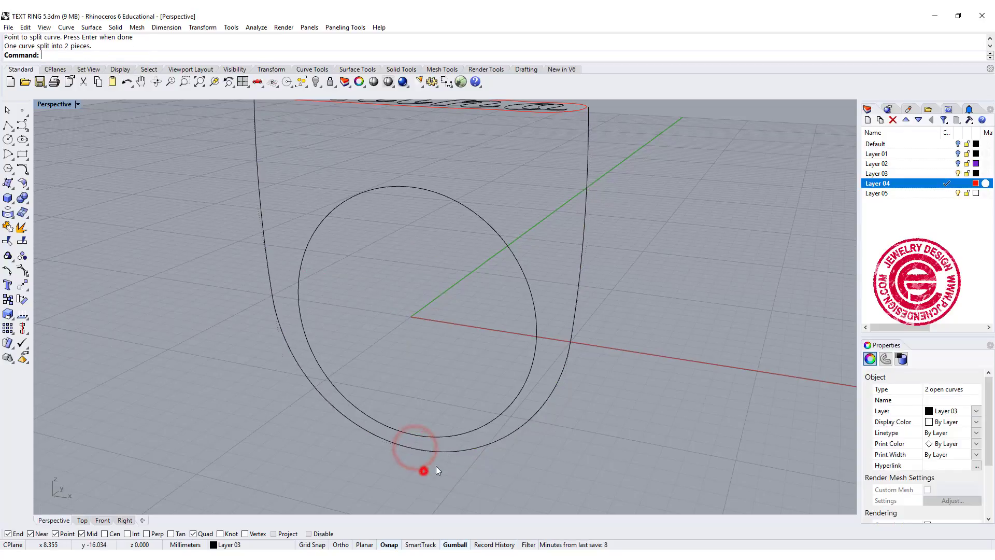
{"action": "left_click", "coordinate": [423, 471]}
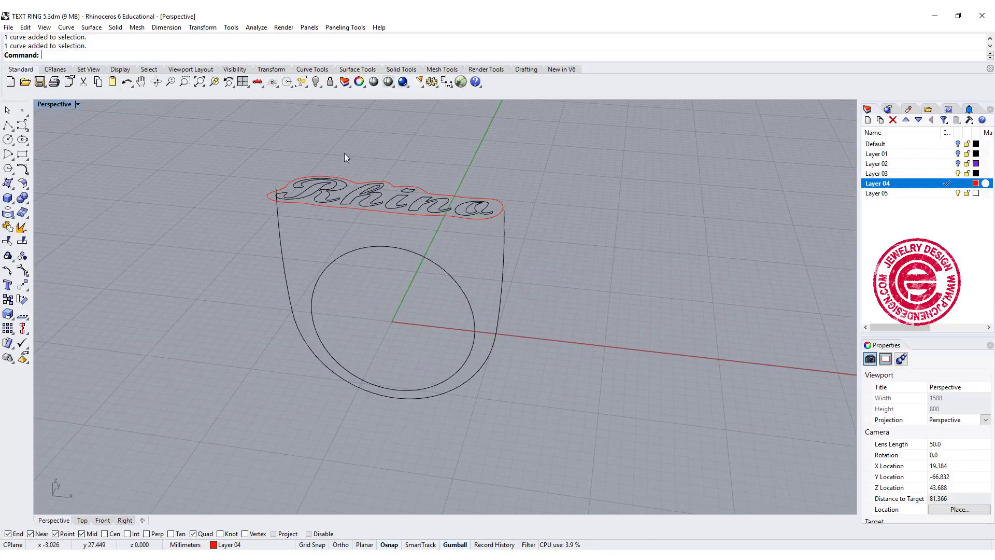
Step: Sweep 2 Rails with the Rhino outline and circle as sections, then delete the trial surface
{"action": "left_click_drag", "start_coordinate": [424, 253], "coordinate": [431, 238]}
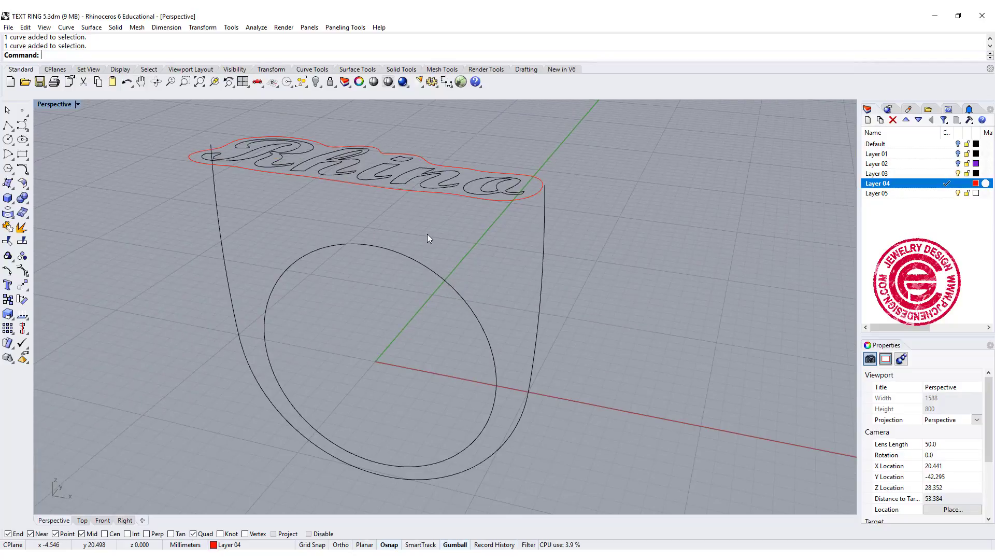
{"action": "left_click", "coordinate": [91, 27]}
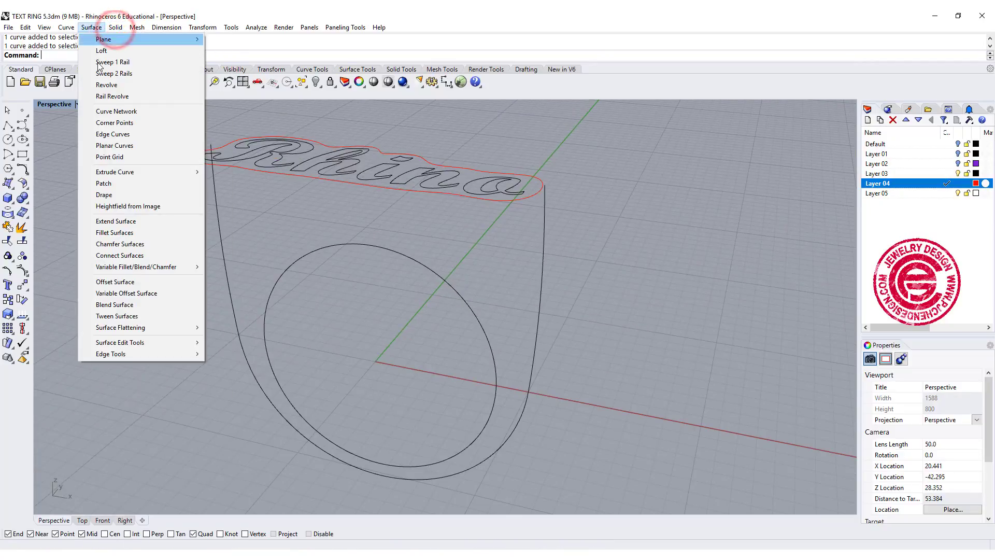
{"action": "left_click", "coordinate": [114, 73]}
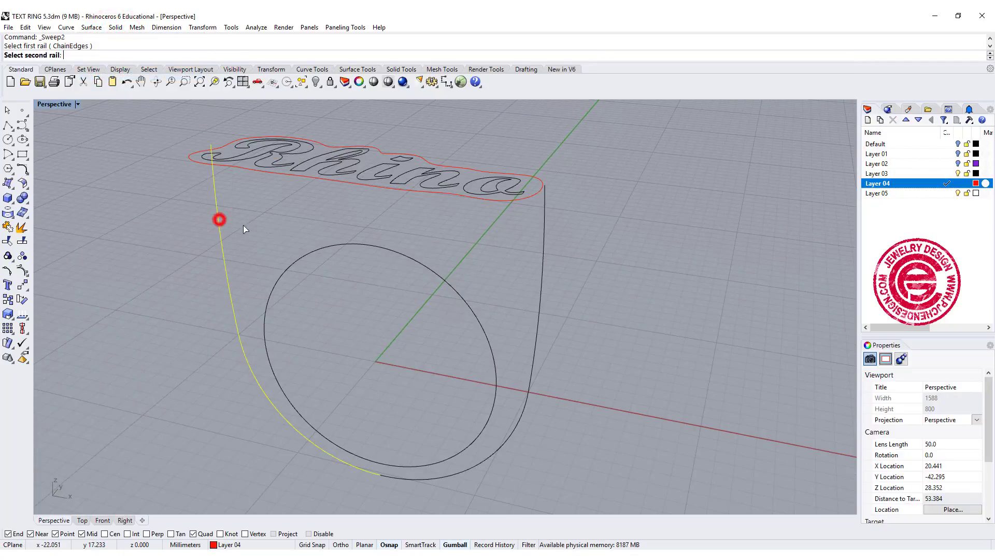
{"action": "left_click", "coordinate": [517, 204]}
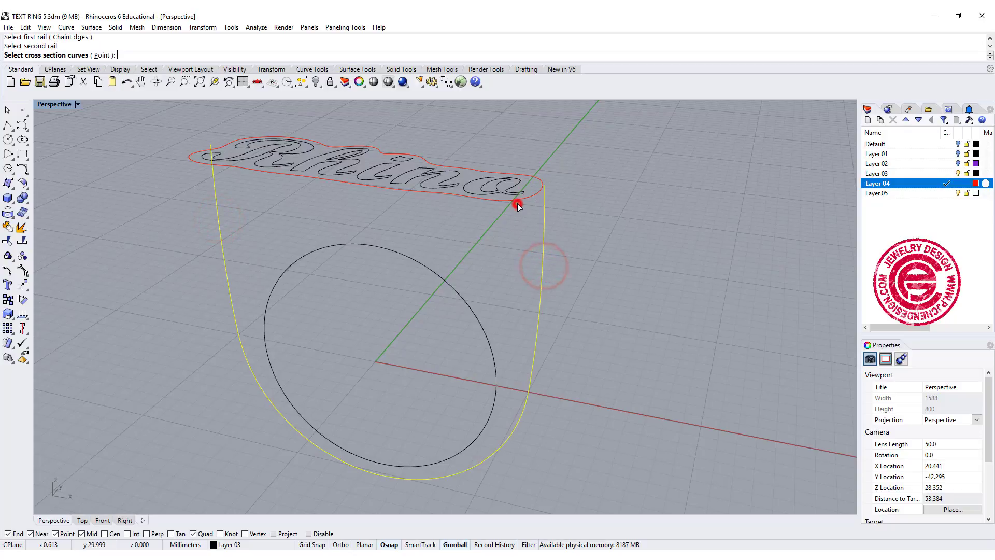
{"action": "key", "text": "Enter"}
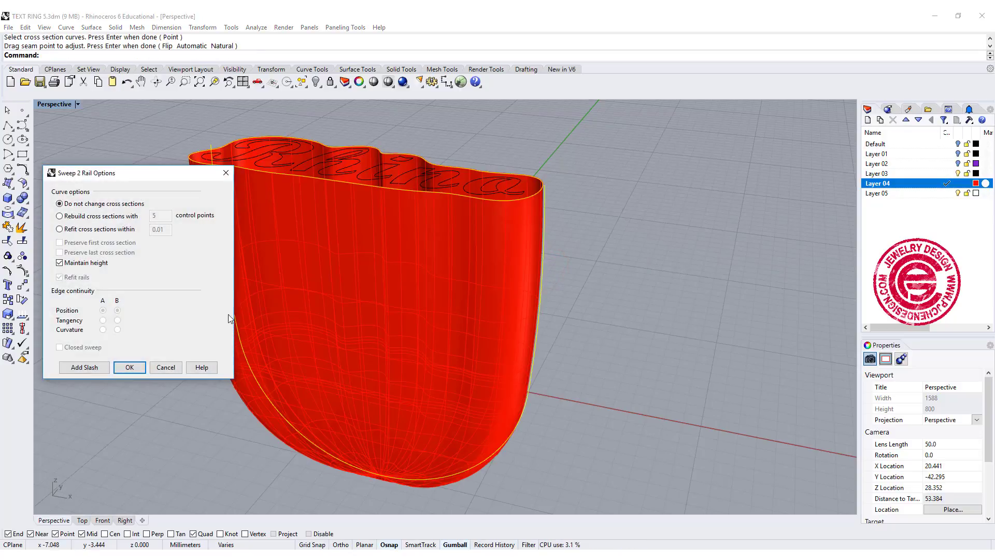
{"action": "left_click", "coordinate": [129, 367]}
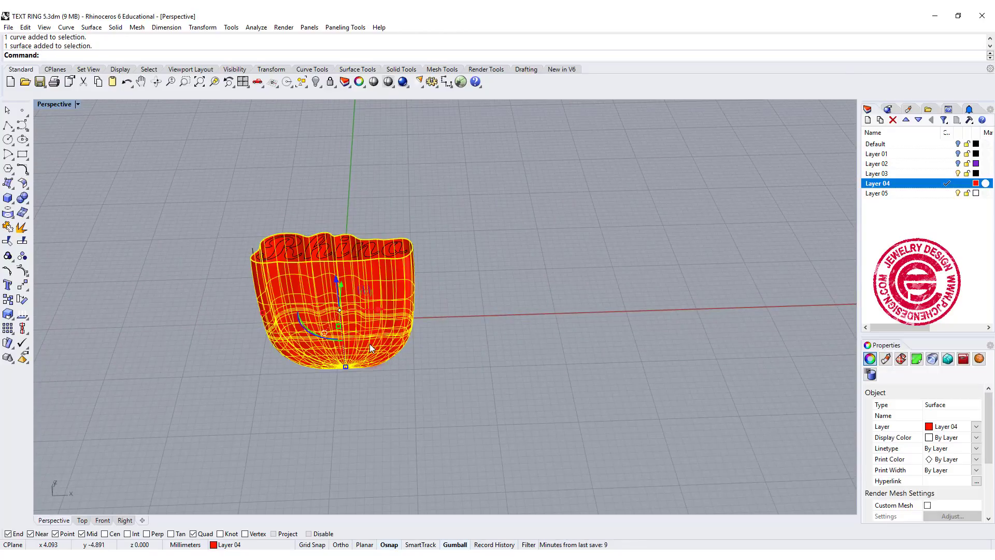
{"action": "key", "text": "Delete"}
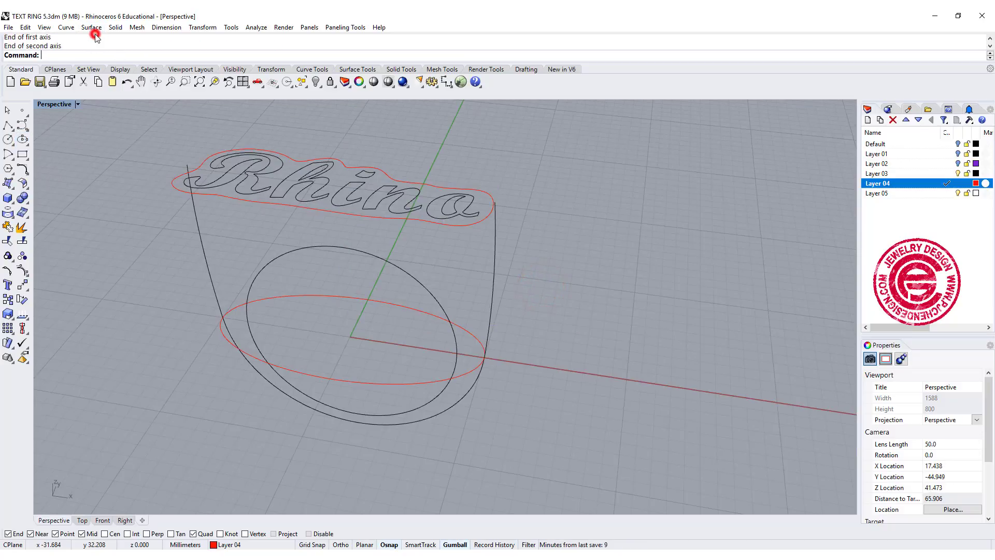
Step: Bring up the surface-creation commands for a second sweep attempt
{"action": "left_click", "coordinate": [92, 27]}
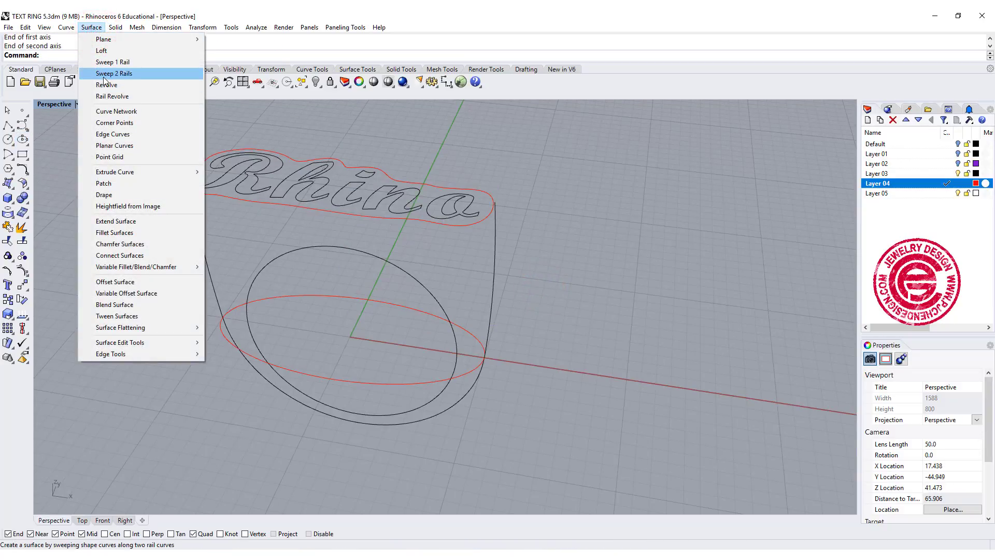
Step: Sweep the text outline and flat ellipse cross sections along the two rails to form a rounder ring body
{"action": "left_click", "coordinate": [114, 73]}
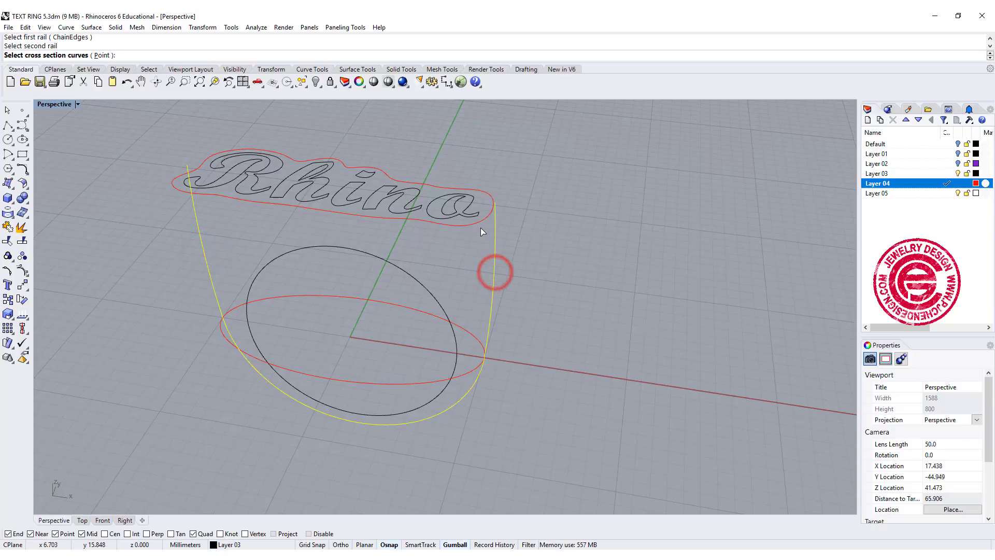
{"action": "left_click", "coordinate": [468, 373]}
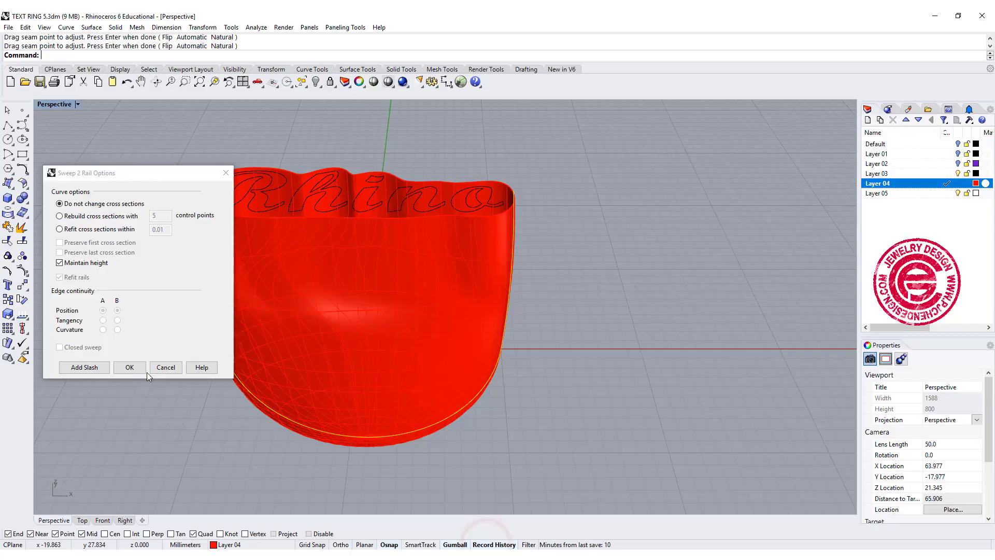
{"action": "left_click", "coordinate": [128, 367]}
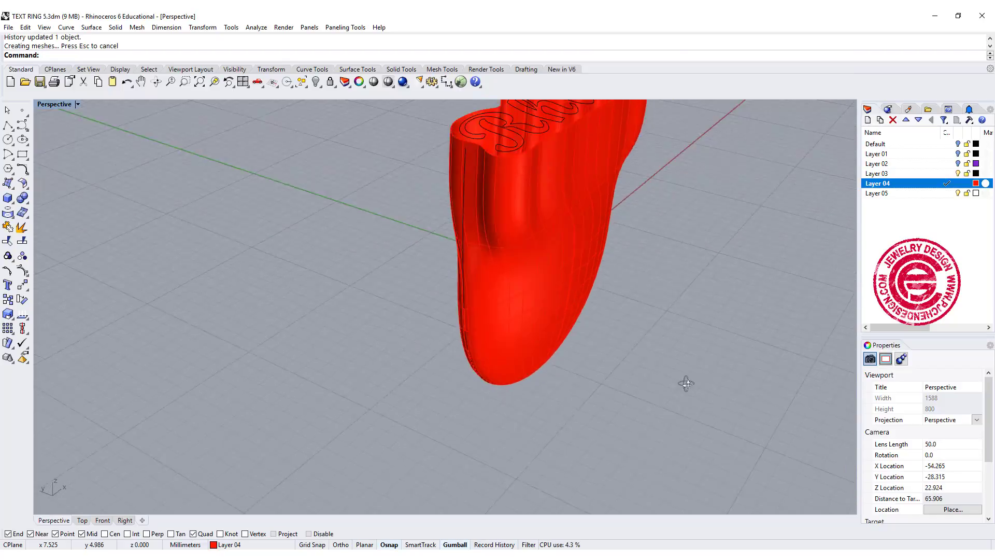
{"action": "left_click_drag", "start_coordinate": [686, 382], "coordinate": [538, 393]}
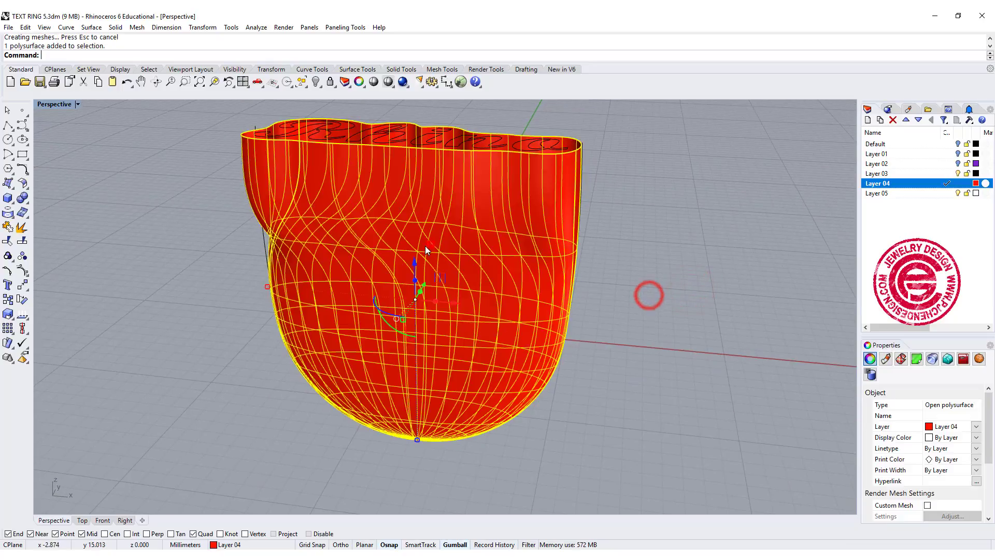
Step: Cap the open end of the swept body, accepting the history warning, to make a closed polysurface
{"action": "type", "text": "Cap"}
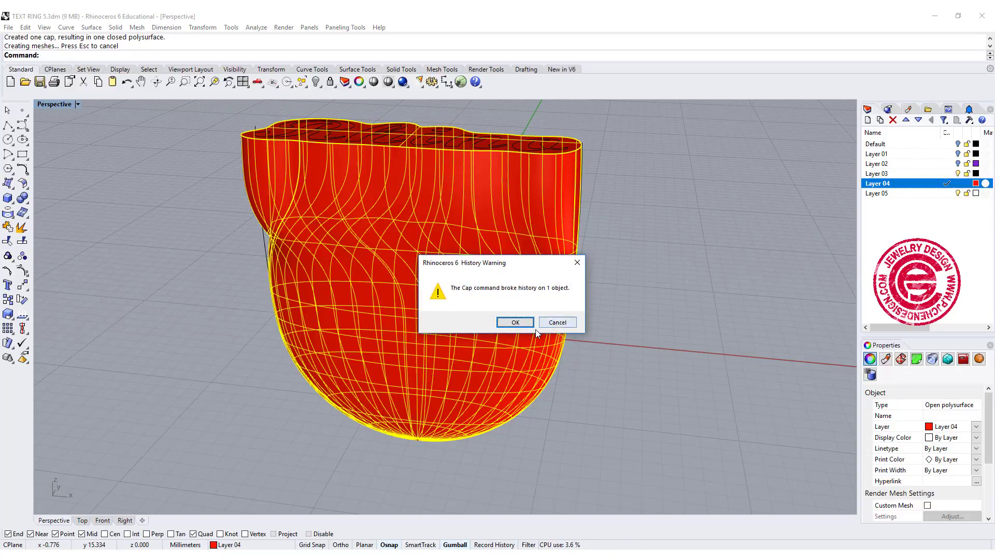
{"action": "left_click", "coordinate": [515, 322]}
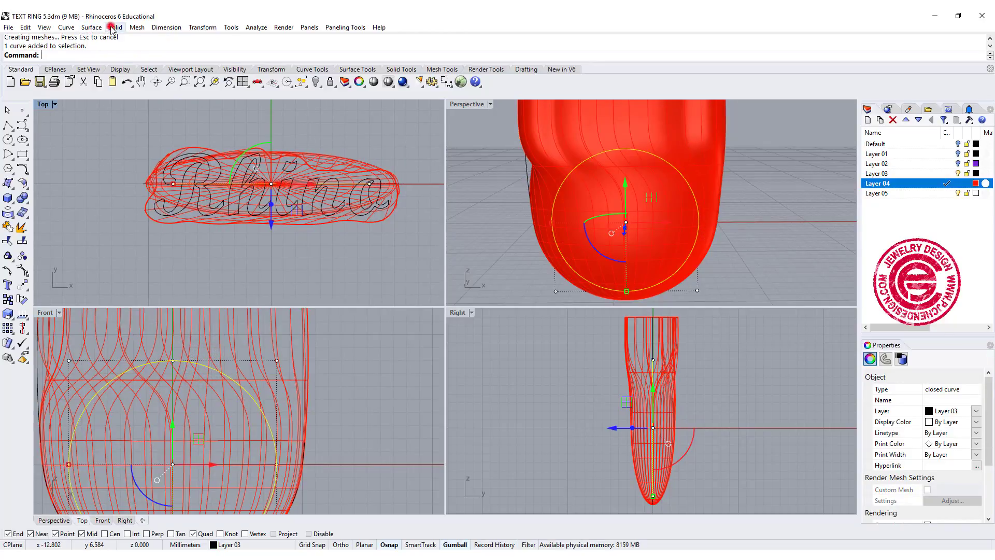
Step: Extrude the finger circle both sides into a solid and subtract it from the ring body to cut the finger hole
{"action": "left_click", "coordinate": [115, 27]}
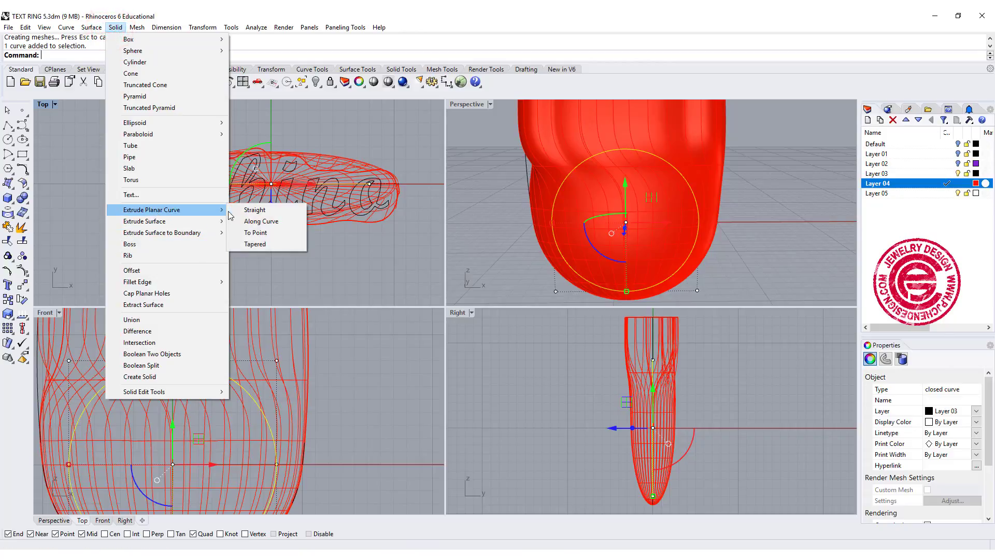
{"action": "left_click", "coordinate": [255, 210]}
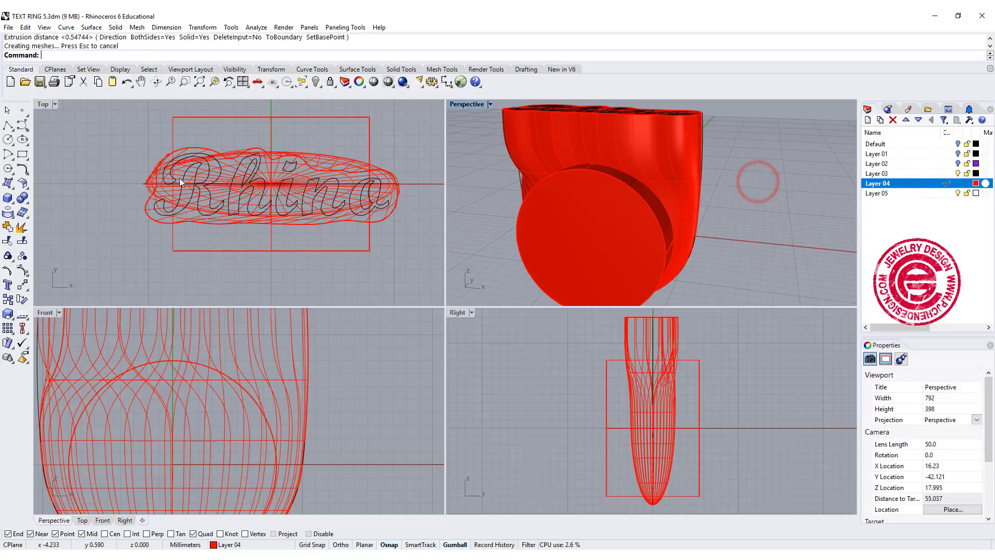
{"action": "left_click", "coordinate": [8, 197]}
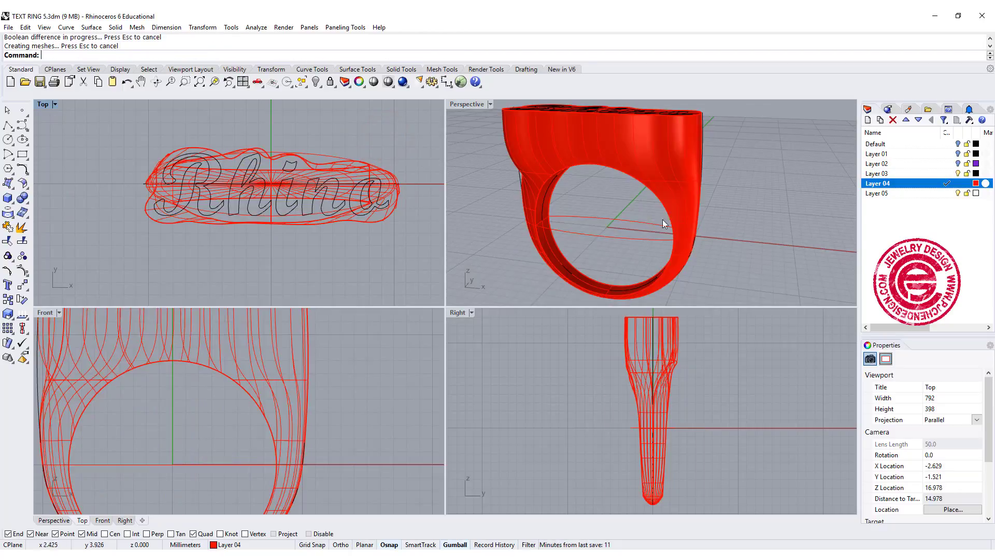
{"action": "left_click_drag", "start_coordinate": [663, 224], "coordinate": [675, 251]}
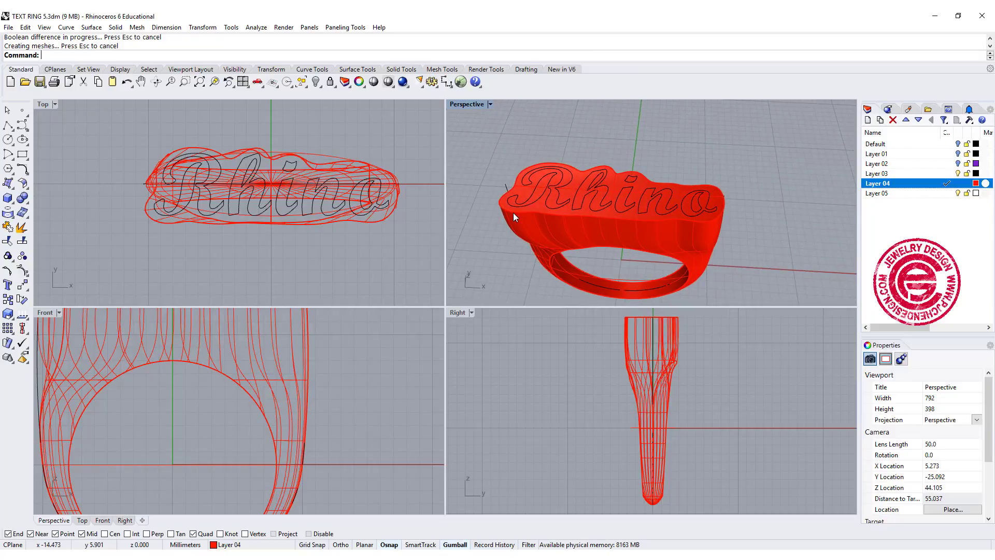
{"action": "left_click", "coordinate": [514, 217]}
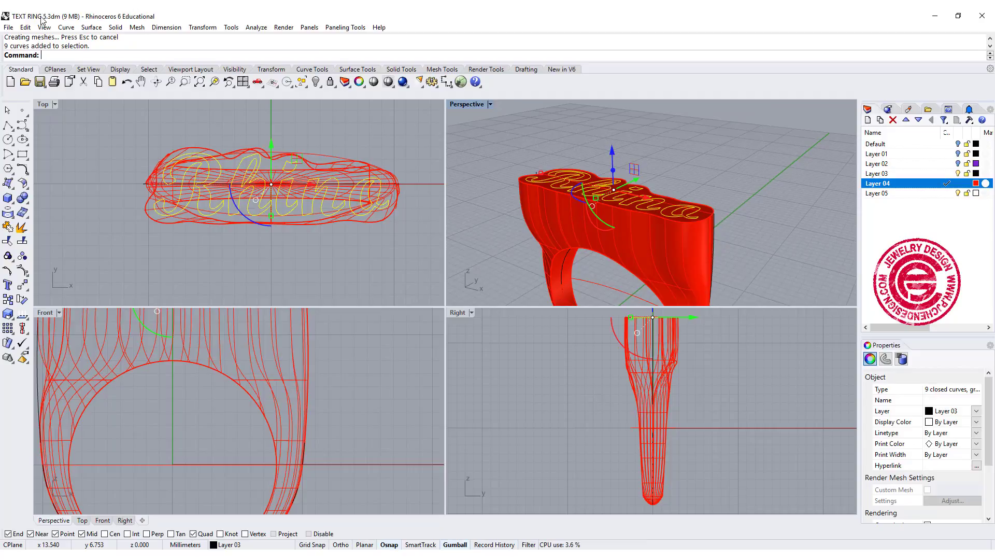
Step: Extrude the nine Rhino letter curves into solids and Boolean-difference them from the ring's top face
{"action": "left_click", "coordinate": [115, 26]}
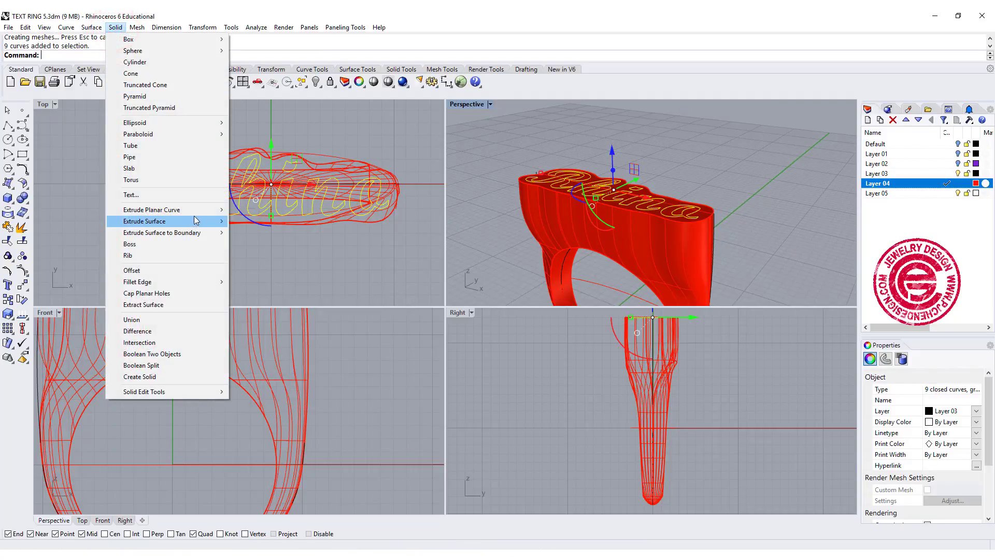
{"action": "mouse_move", "coordinate": [153, 209]}
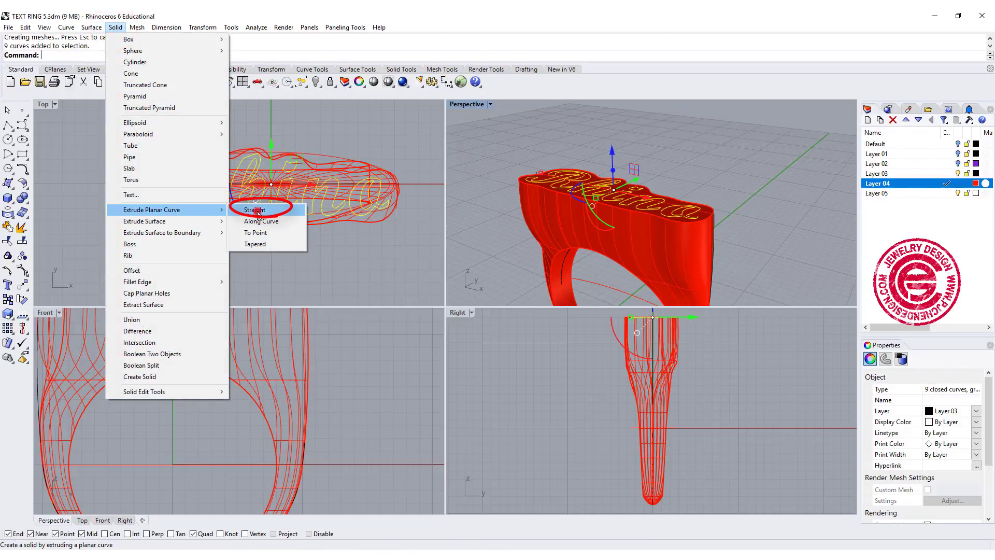
{"action": "left_click", "coordinate": [255, 211]}
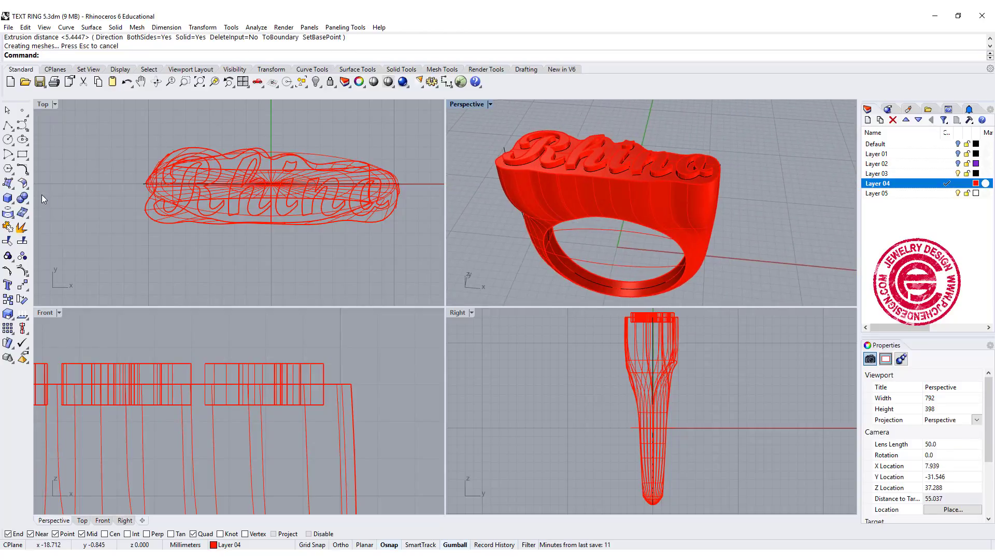
{"action": "left_click", "coordinate": [9, 197]}
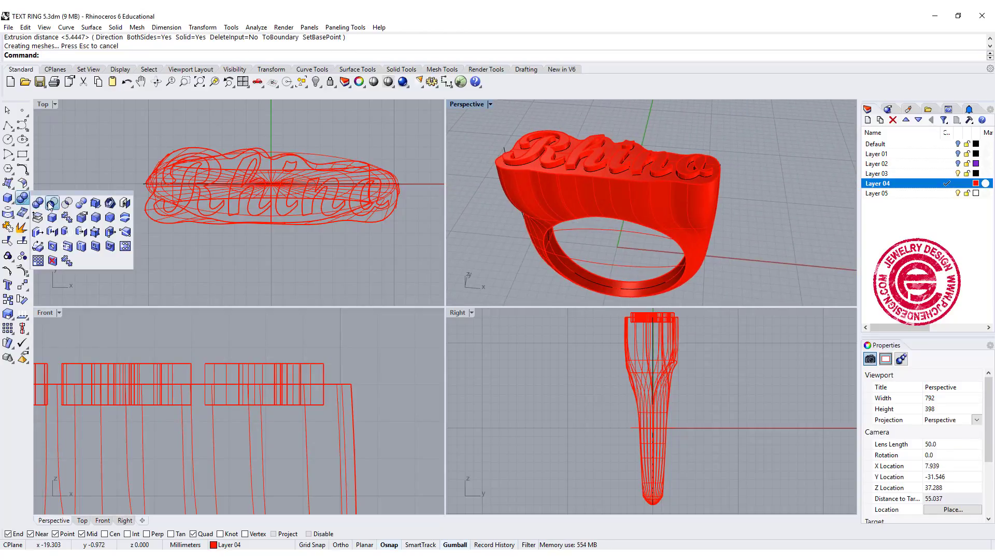
{"action": "left_click", "coordinate": [53, 202]}
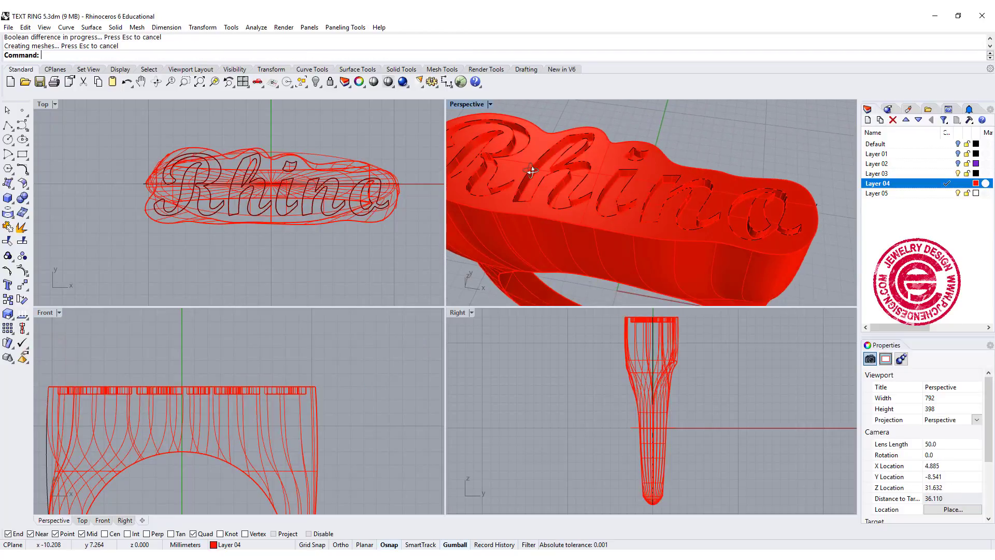
Step: Switch the Perspective viewport to Rendered display to preview the engraved ring
{"action": "left_click", "coordinate": [490, 104]}
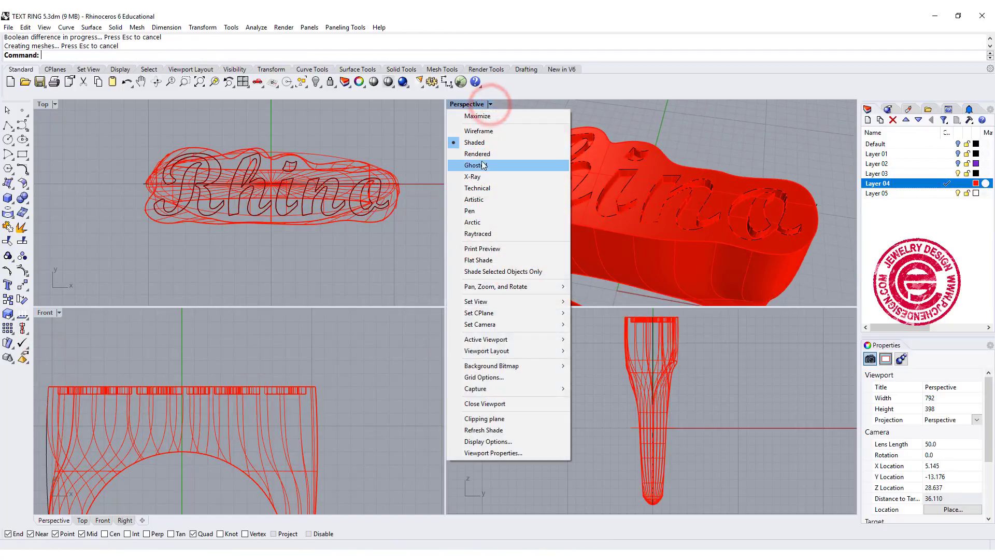
{"action": "left_click", "coordinate": [477, 153]}
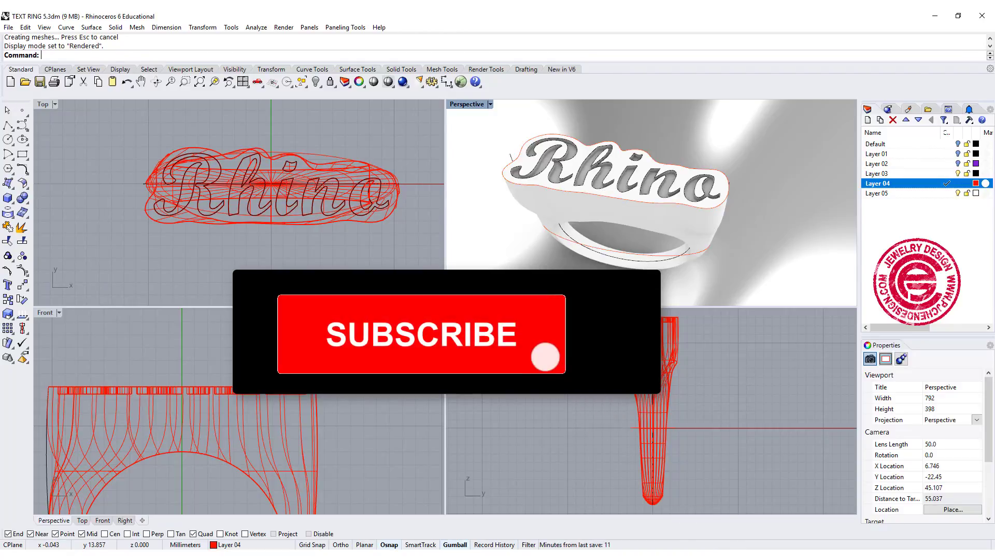
{"action": "left_click", "coordinate": [420, 334]}
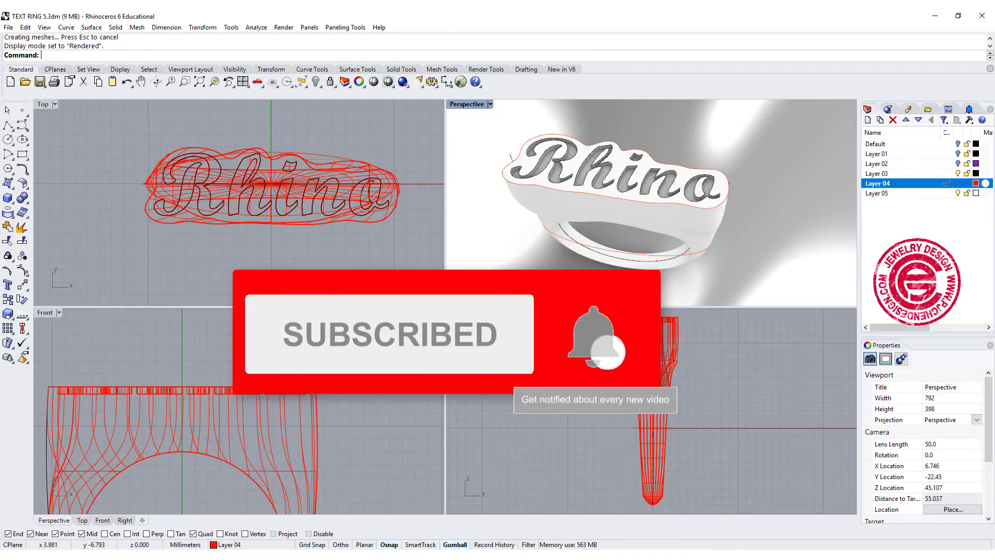